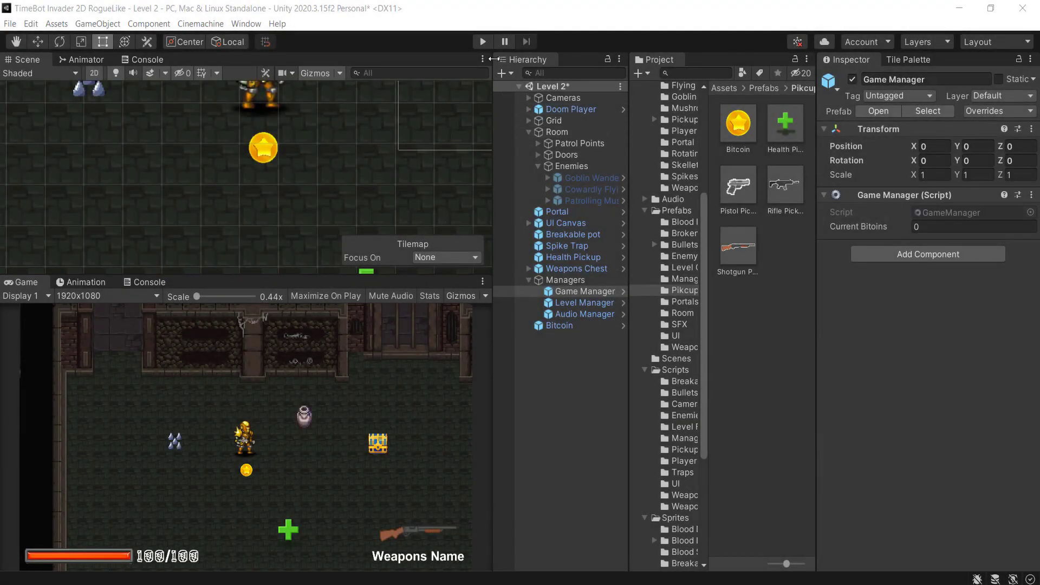
mouse_move(482, 43)
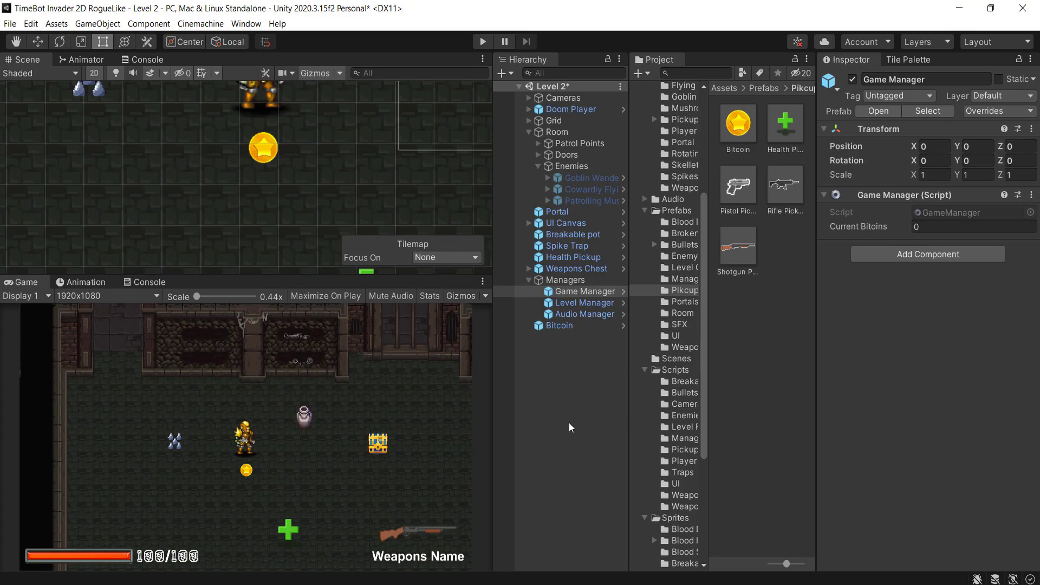
Delete the G/H key checks and Debug.Log lines from Update() and save GameManager.cs
click(483, 41)
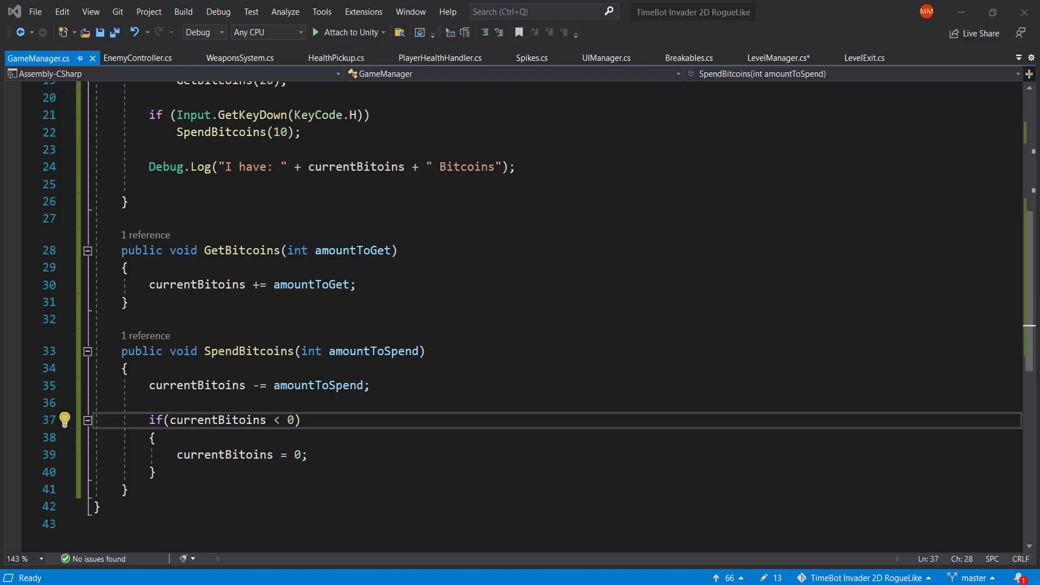
scroll(up, 3)
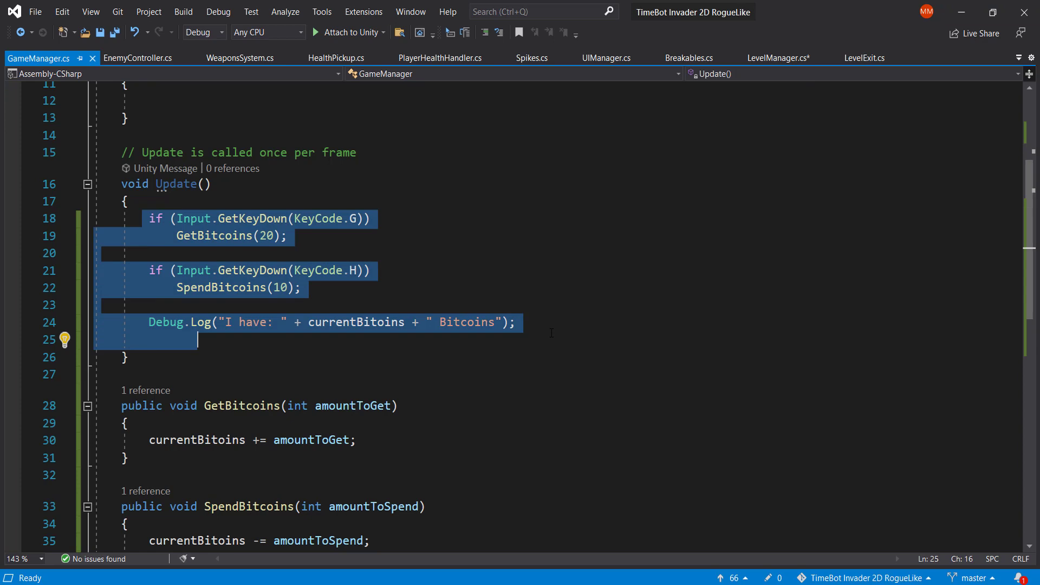
key(Delete)
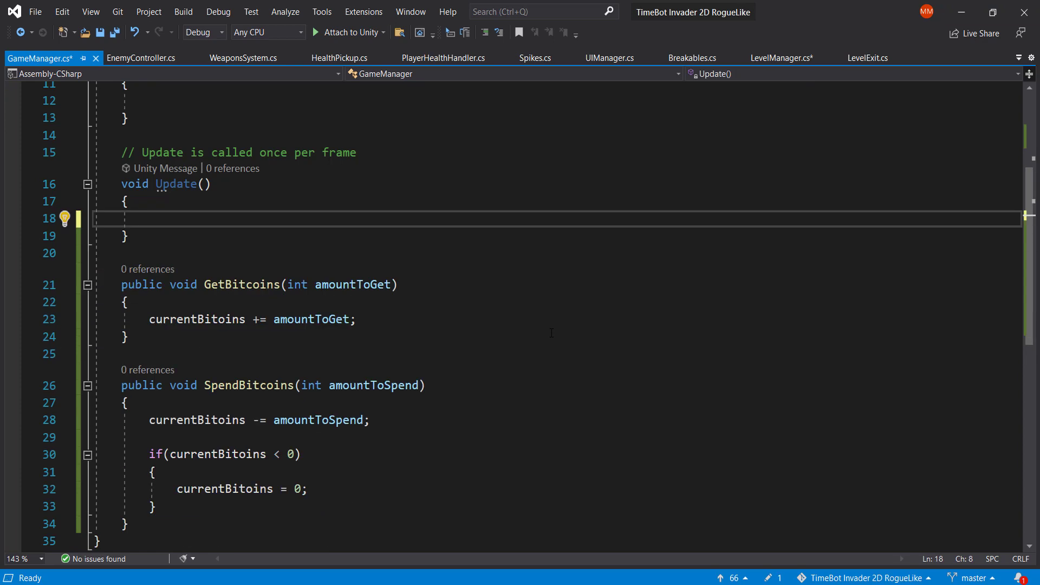
key(ctrl+s)
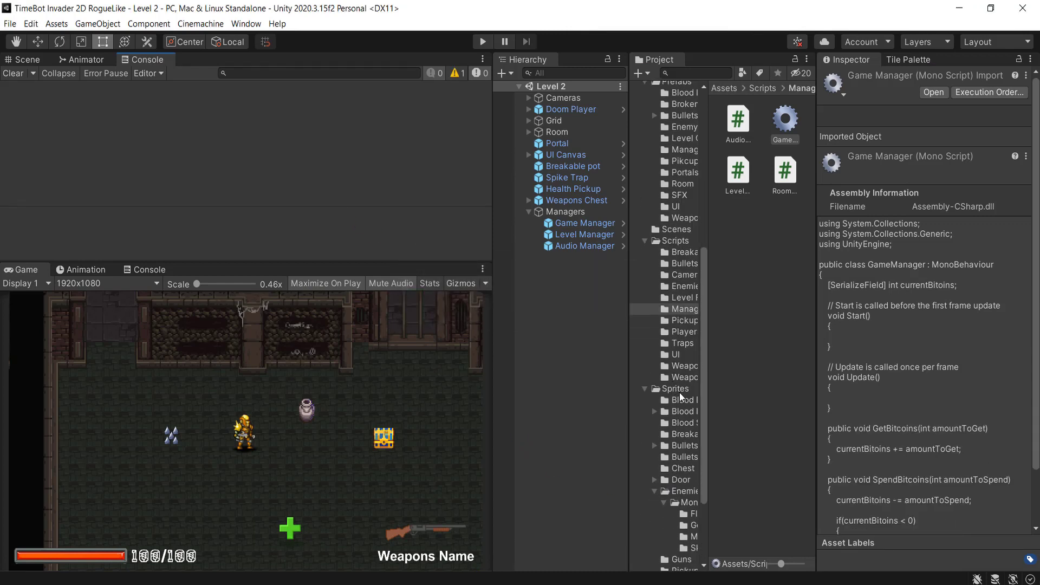
Create a Coins folder inside Assets/Sprites and open it
click(674, 387)
text(Co)
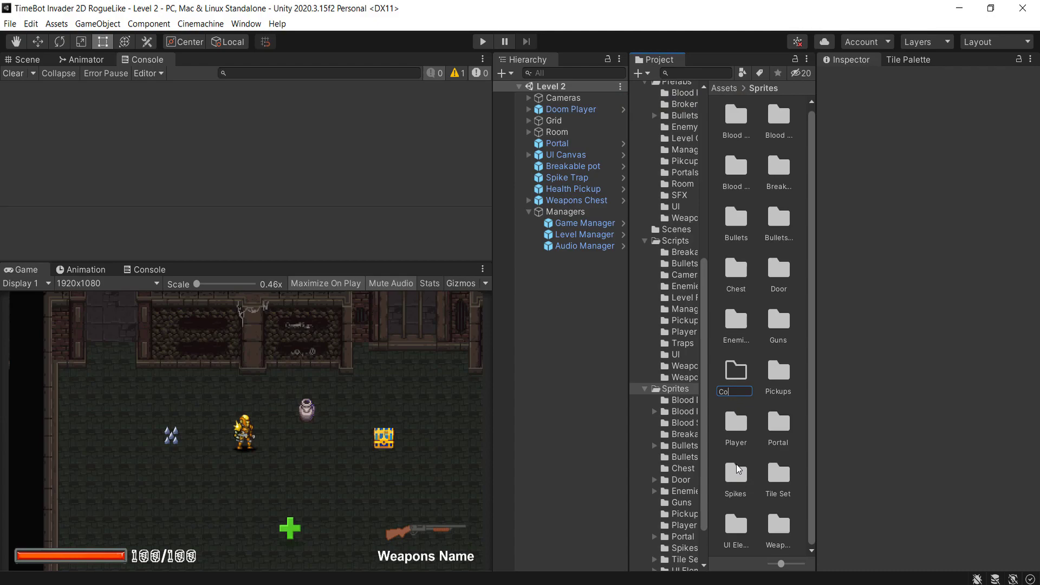
key(Return)
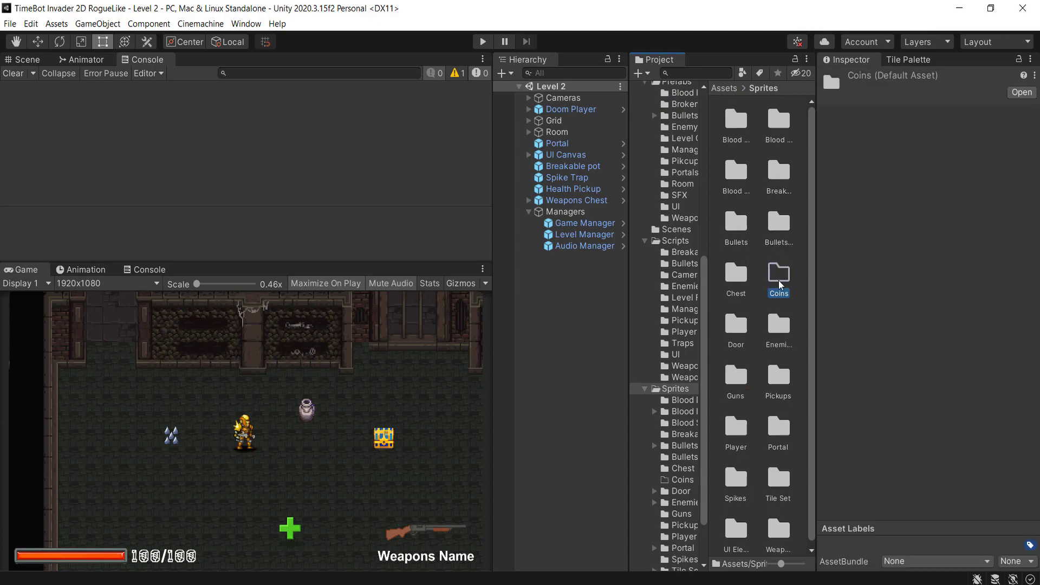
double_click(778, 275)
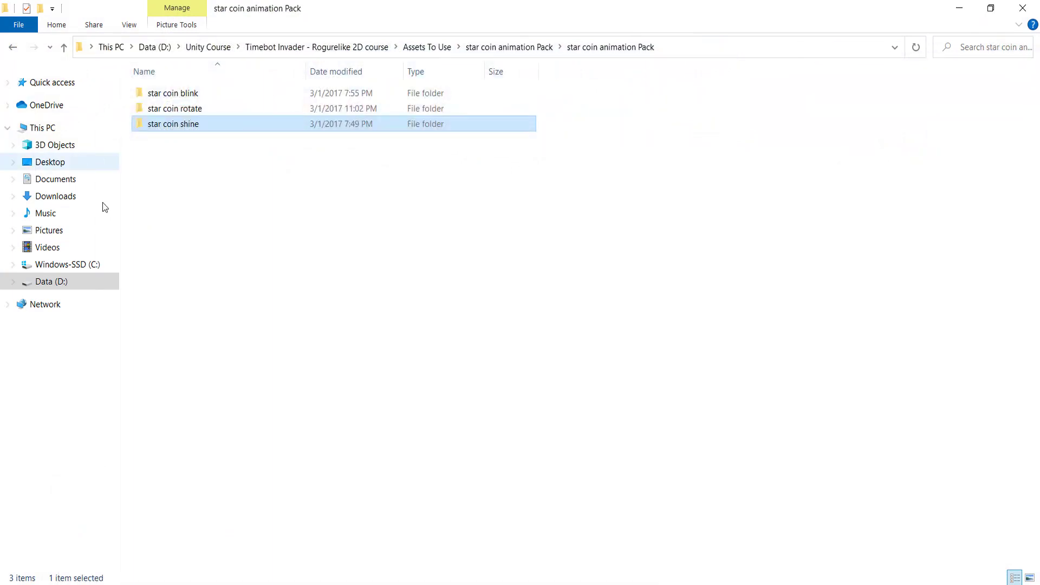
Drag the star coin rotate frames from the animation pack into the Coins folder
double_click(174, 109)
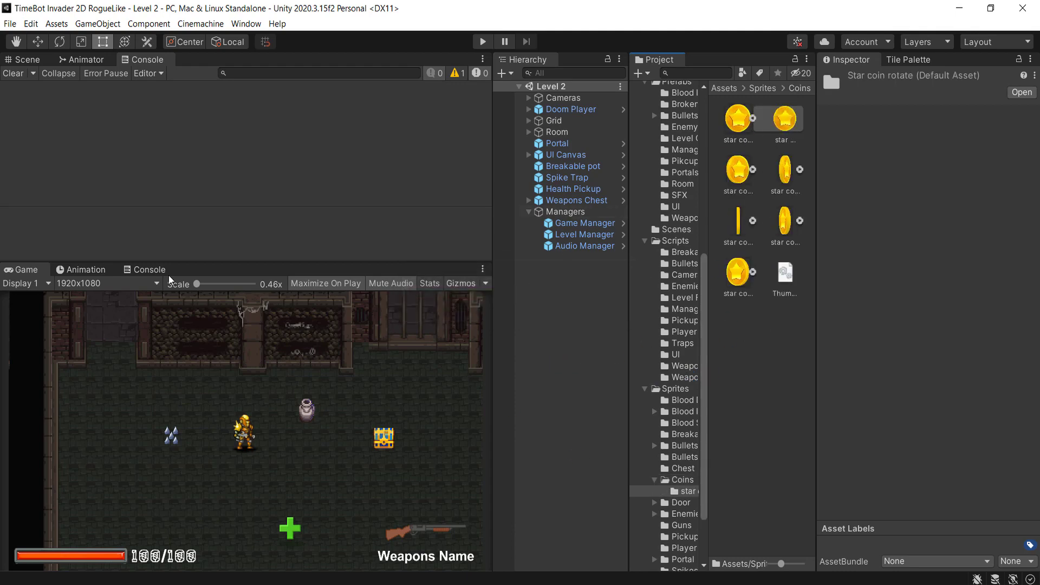
Show the Scene view beside the Game view and select the placed star coin sprite
click(26, 59)
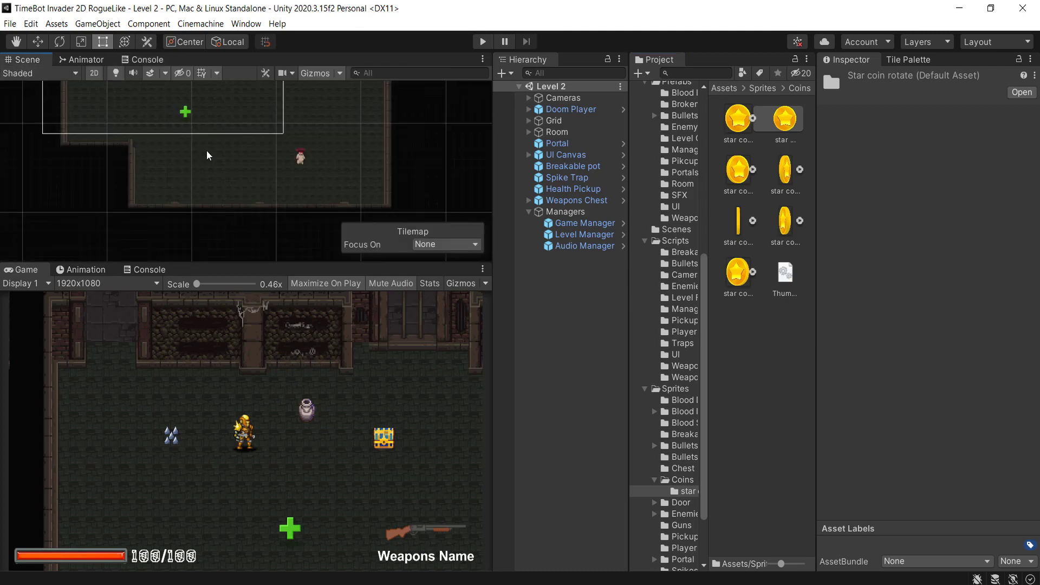
click(208, 269)
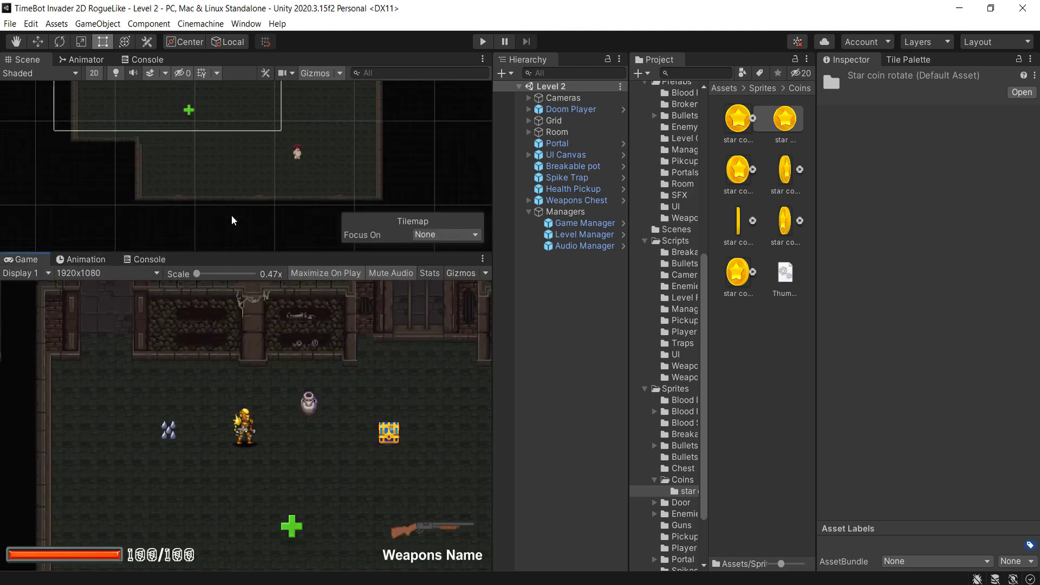
scroll(down, 3)
text(2)
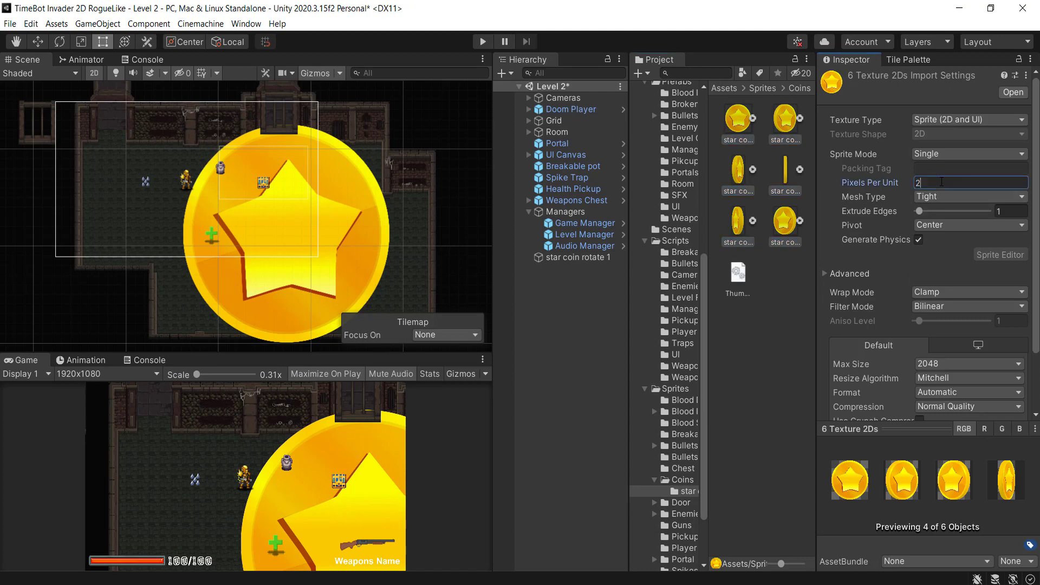
Try several pixels-per-unit sizes, settle on 3000 with Point filtering, and apply to the six coin textures
text(00)
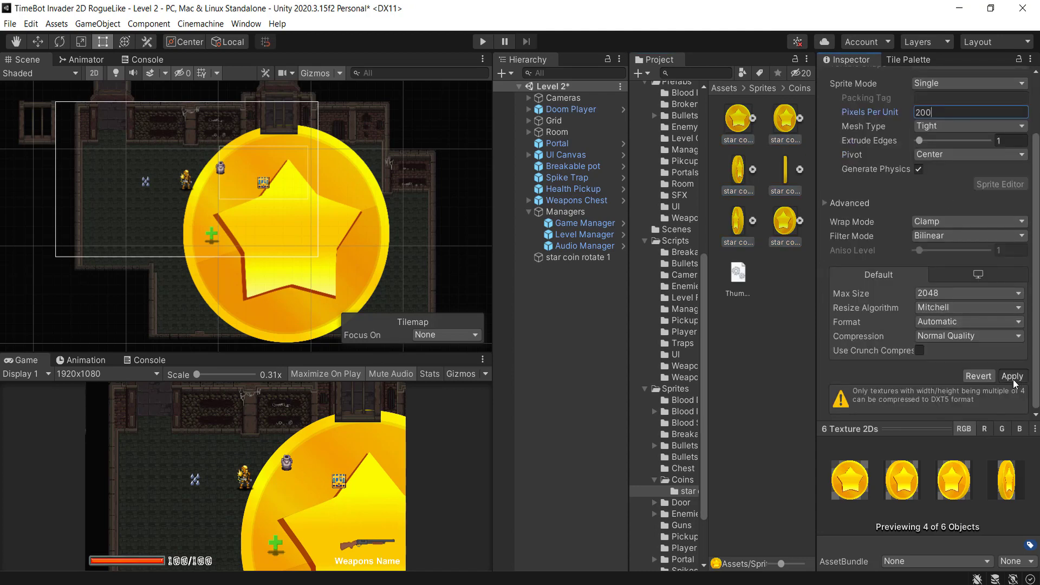
click(1012, 376)
text(800)
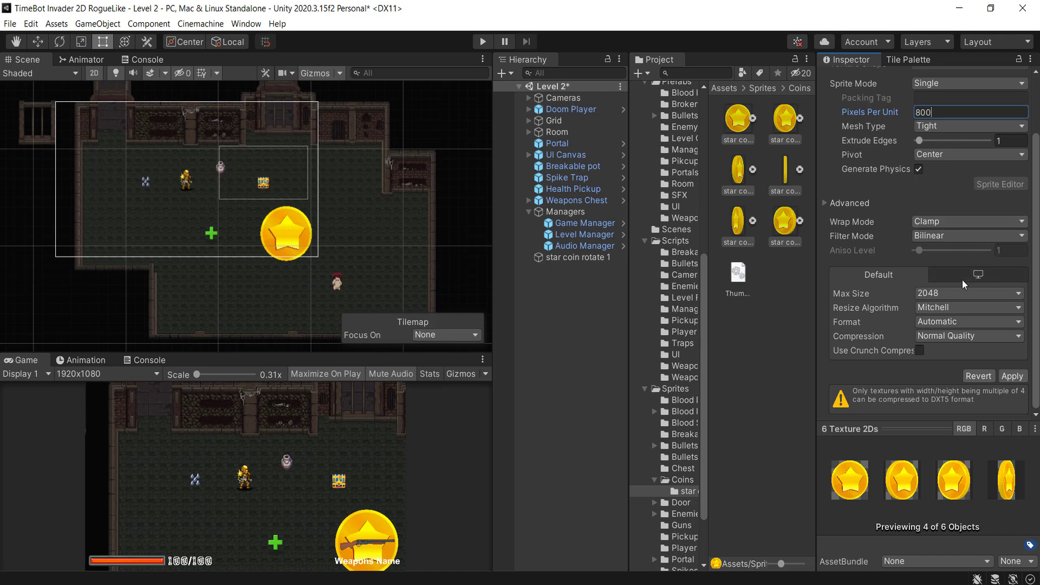
click(1012, 376)
text(1600)
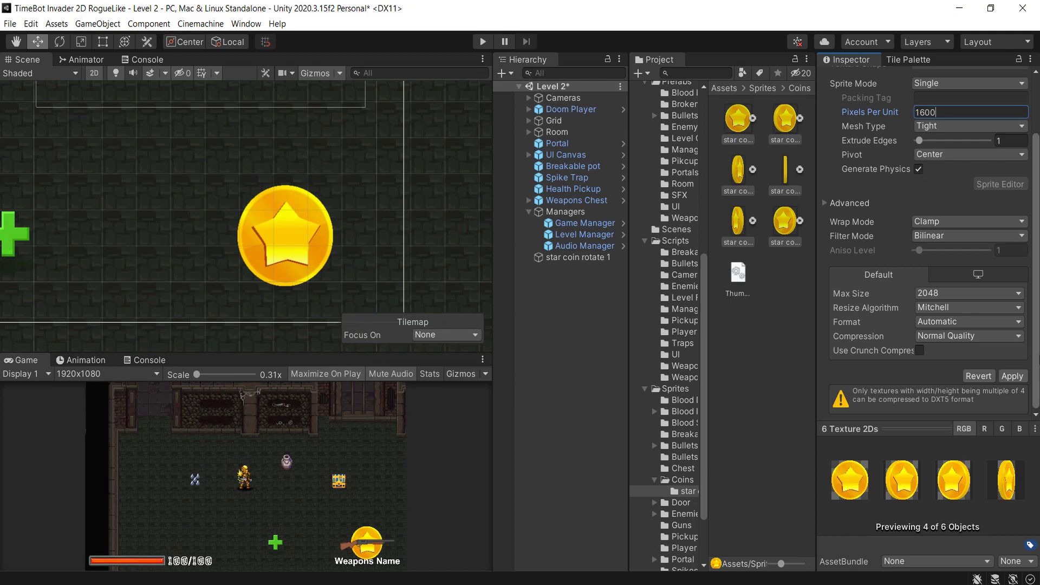
click(1011, 375)
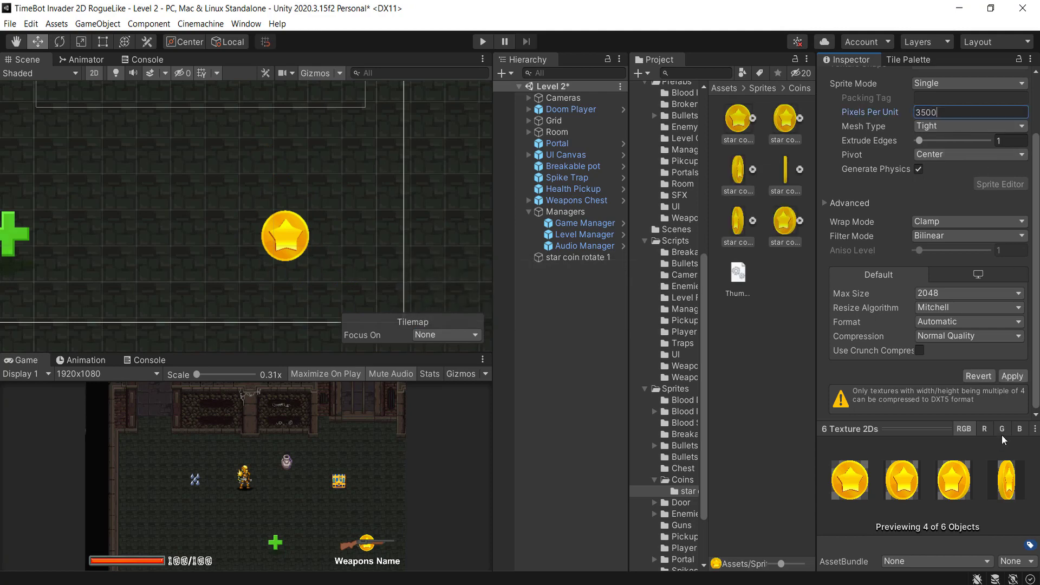
click(1012, 376)
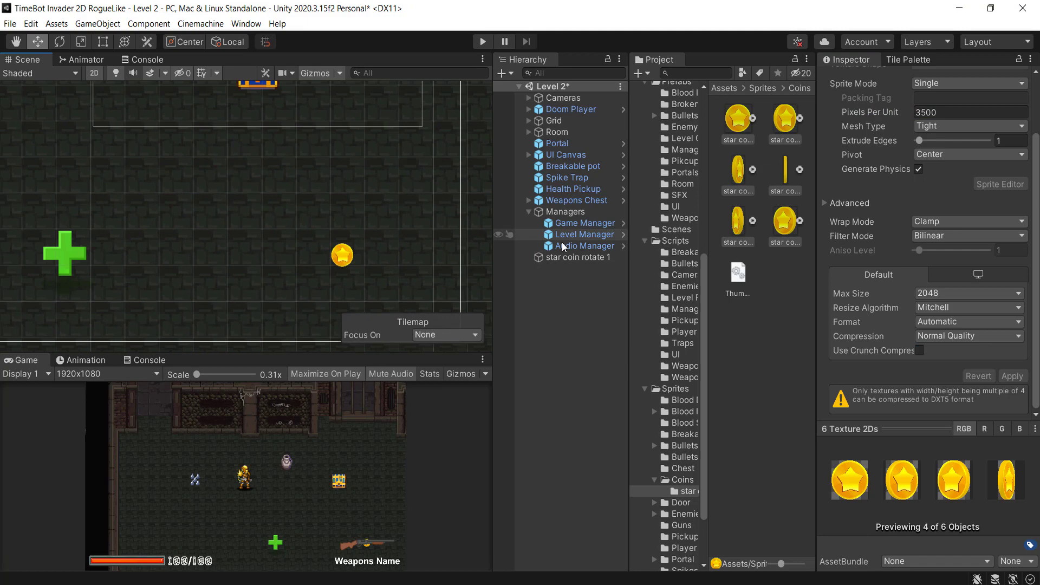
click(578, 257)
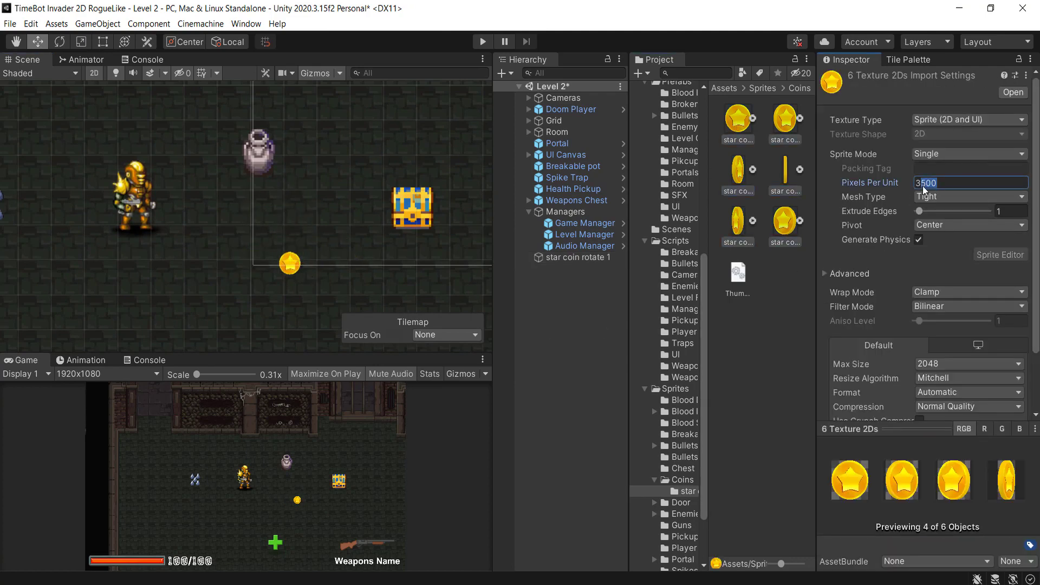
text(3000)
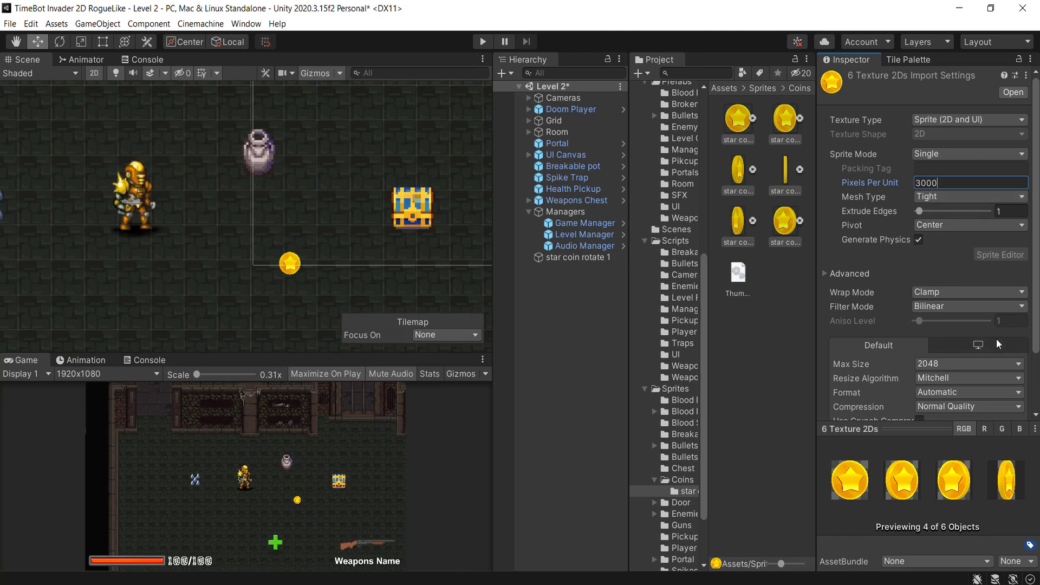
click(1012, 375)
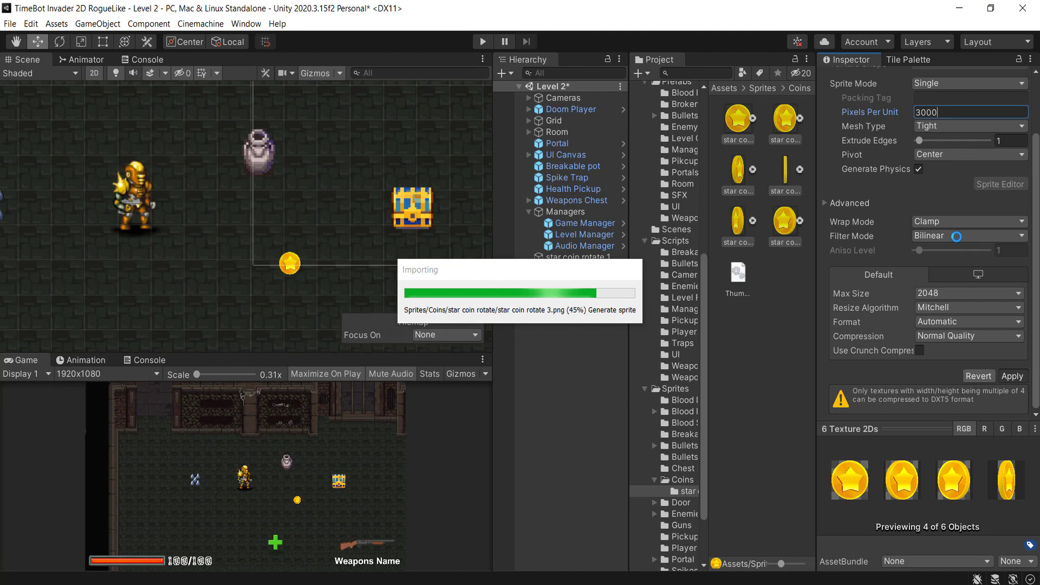
click(967, 235)
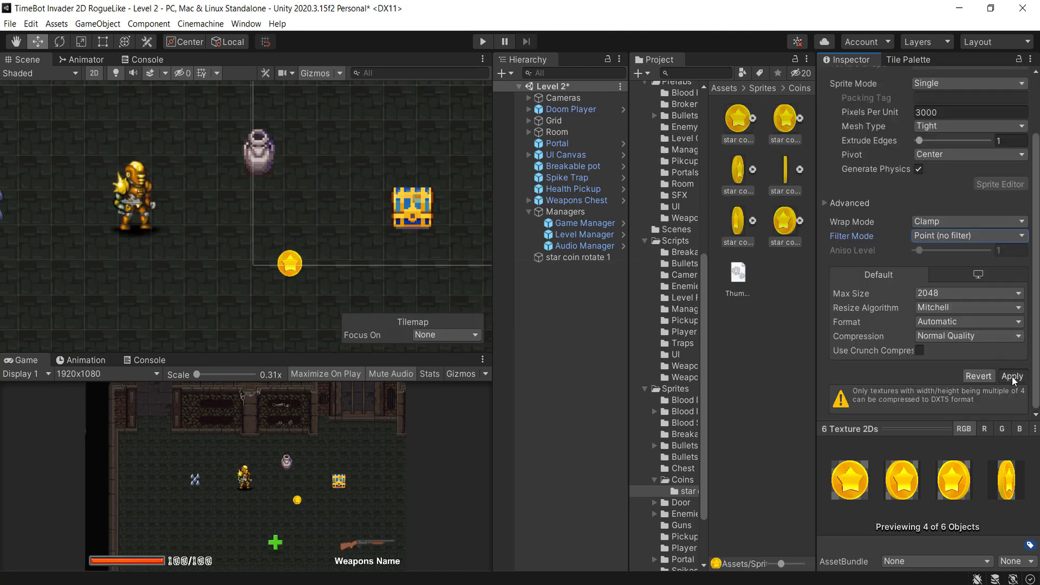
click(1012, 375)
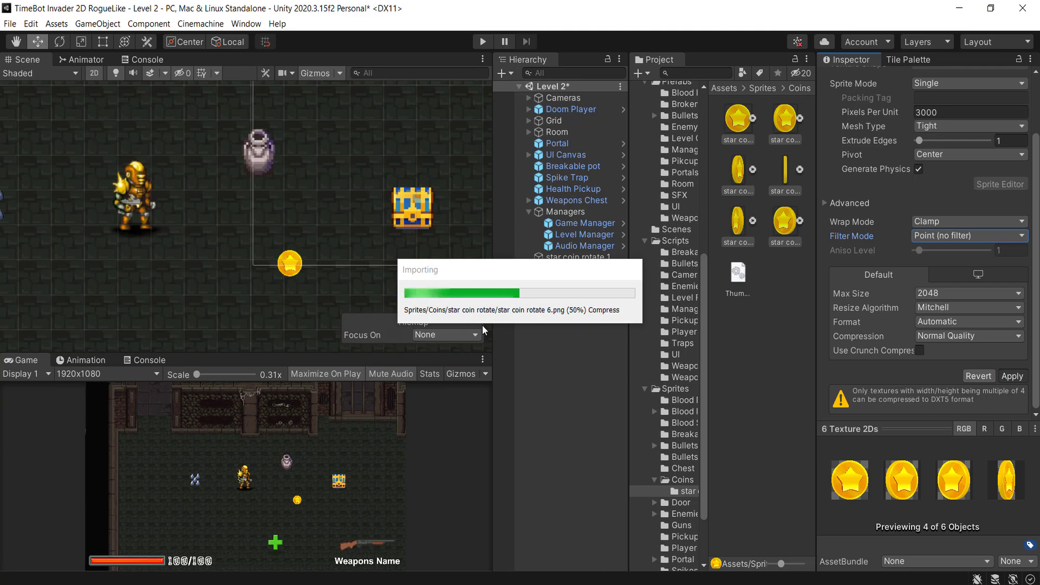
Rename the placed coin GameObject to Bitcoin
click(575, 257)
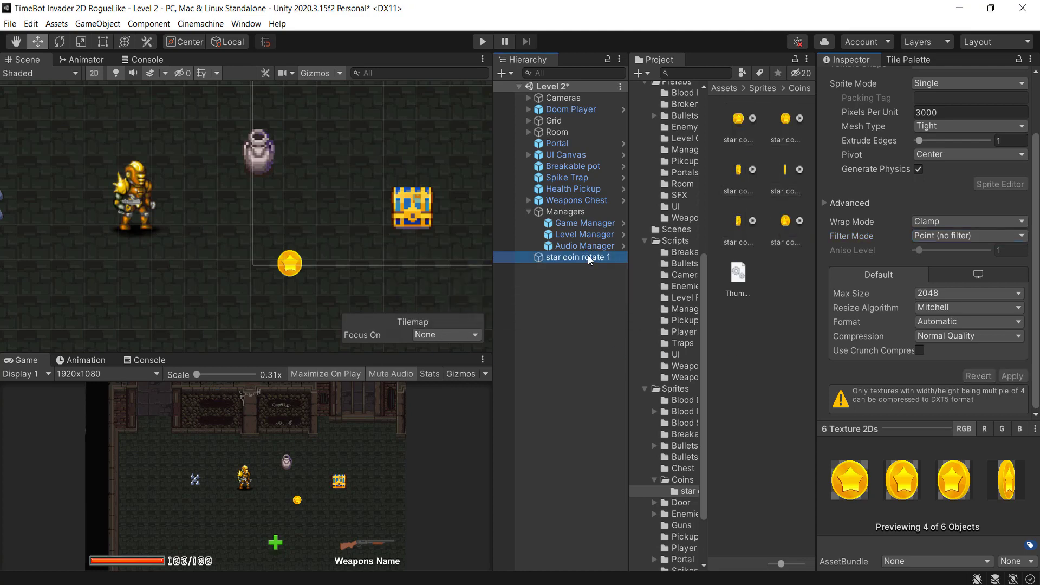
click(581, 258)
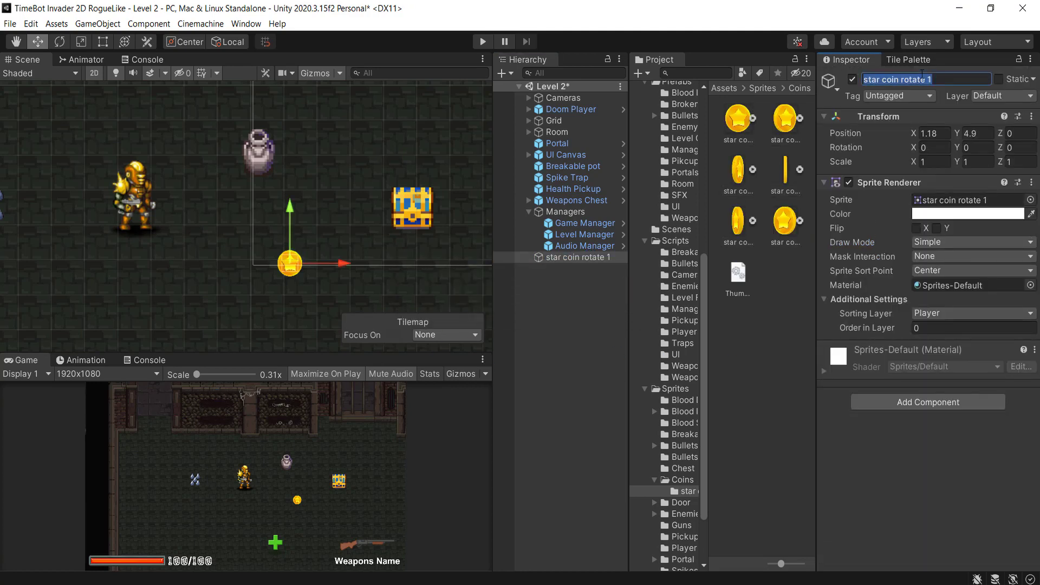
text(Bitcoin)
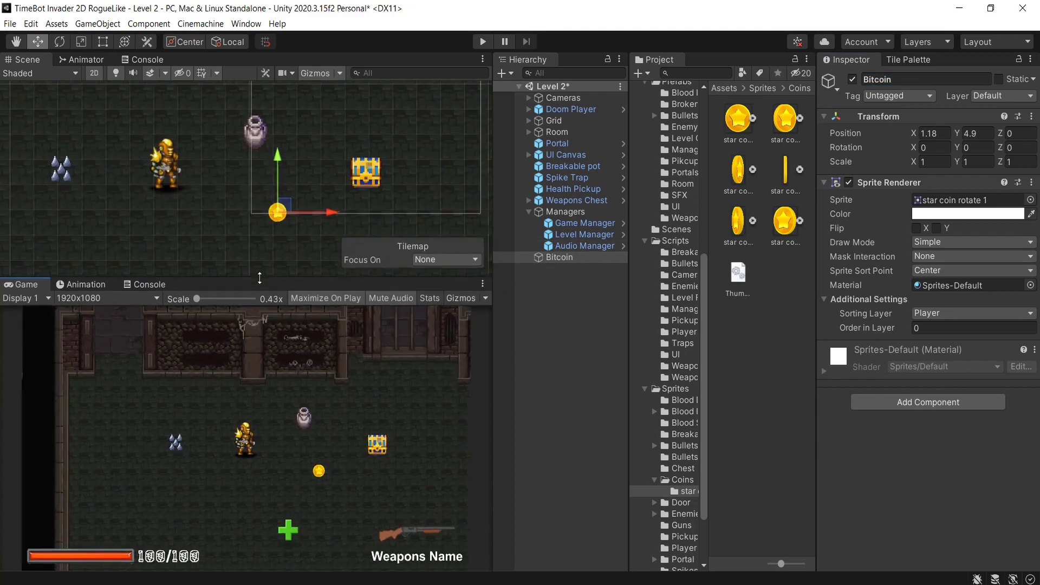
click(86, 282)
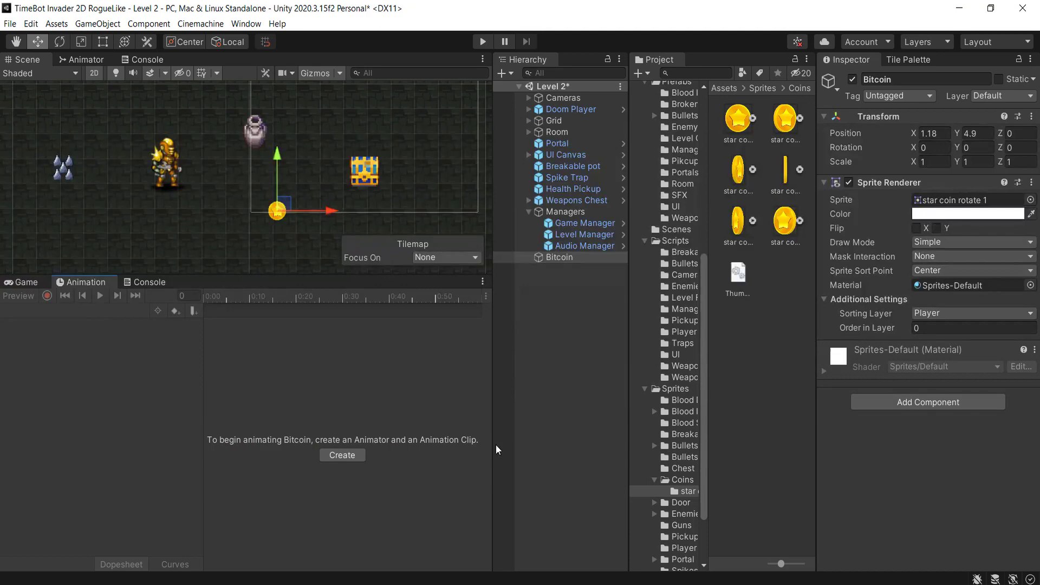
Create a Rotate clip from the six star coin sprites and preview the spinning coin
click(342, 455)
text(Rot)
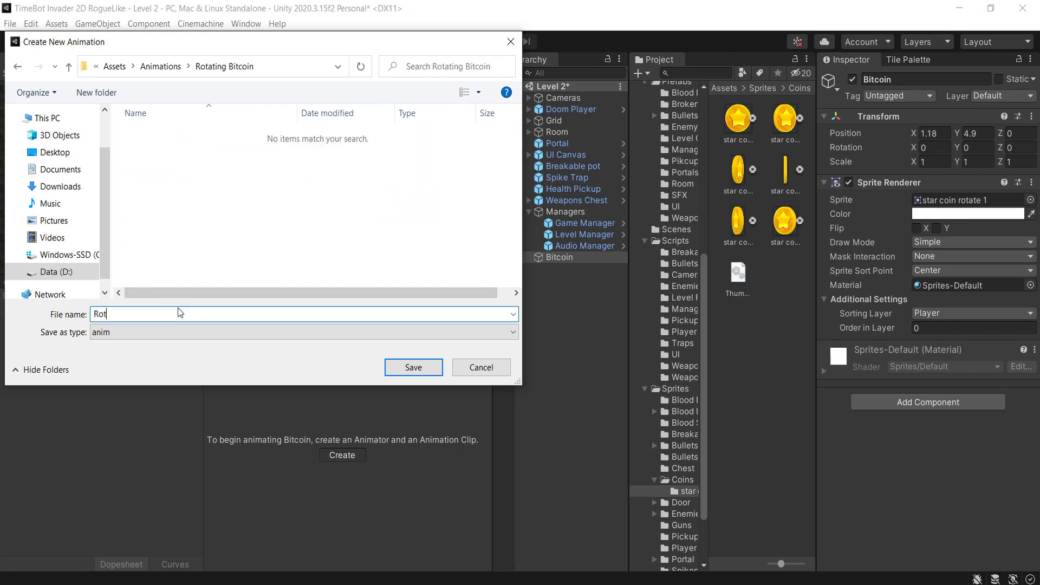
click(413, 368)
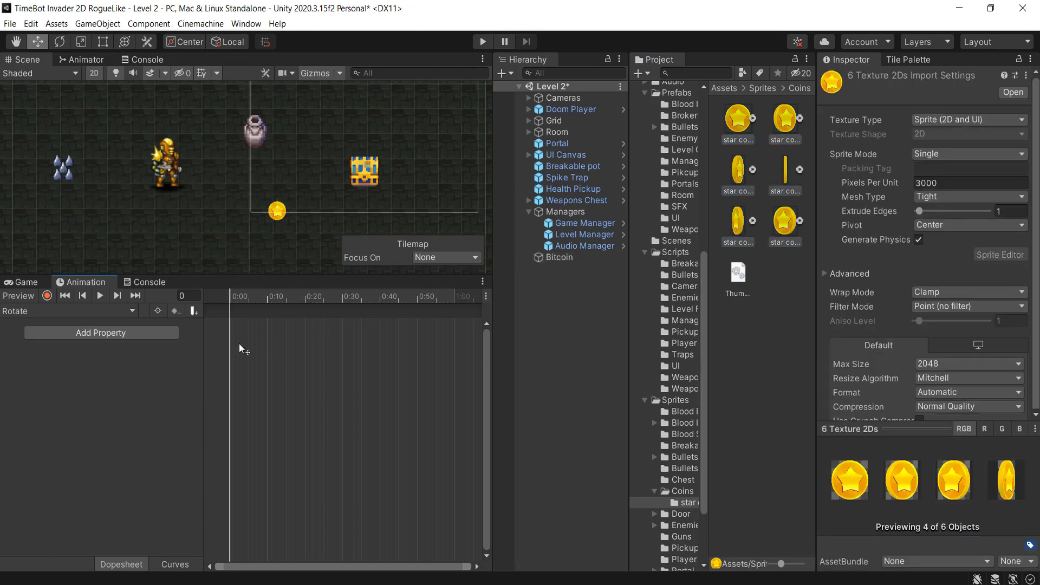
click(99, 295)
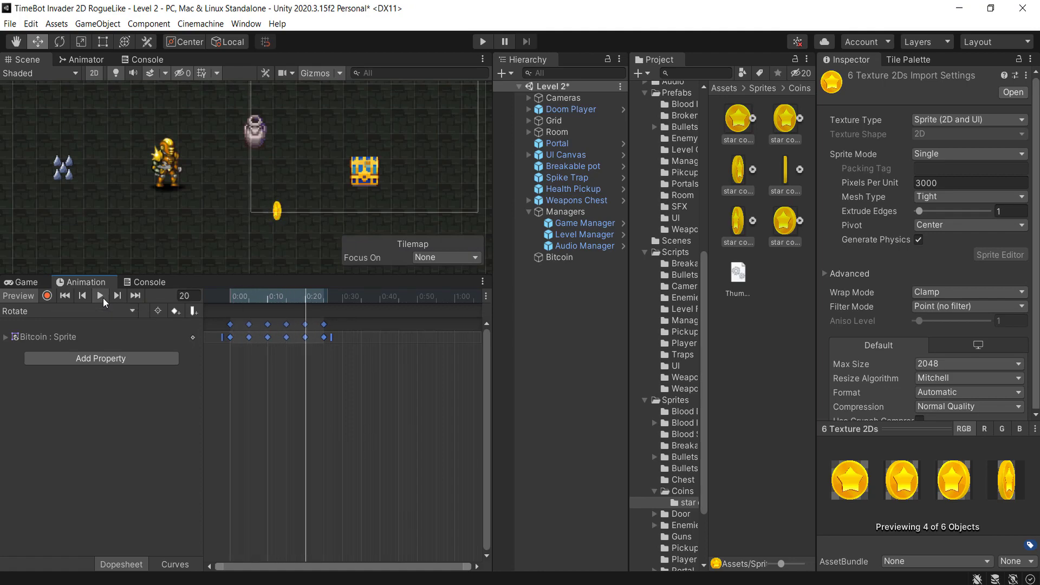
click(25, 281)
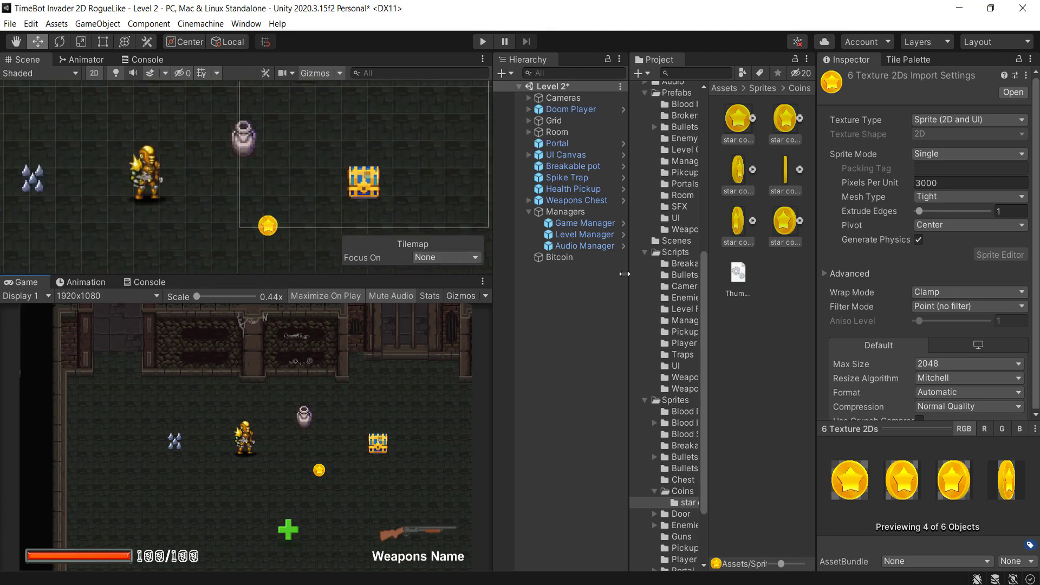
Create a CoinPickup C# script in Scripts/Pickups and attach it to Bitcoin
click(560, 258)
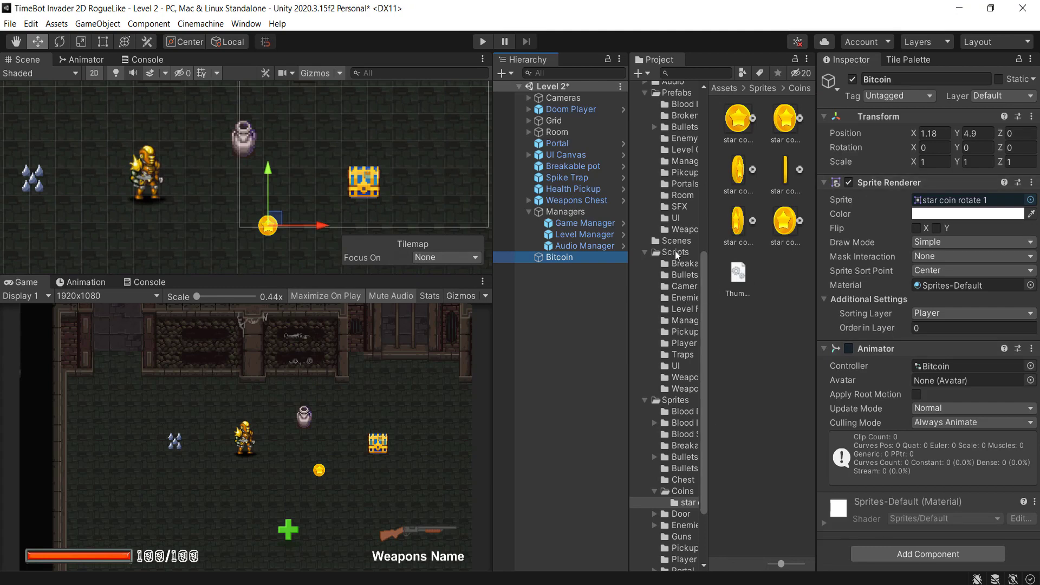
click(674, 252)
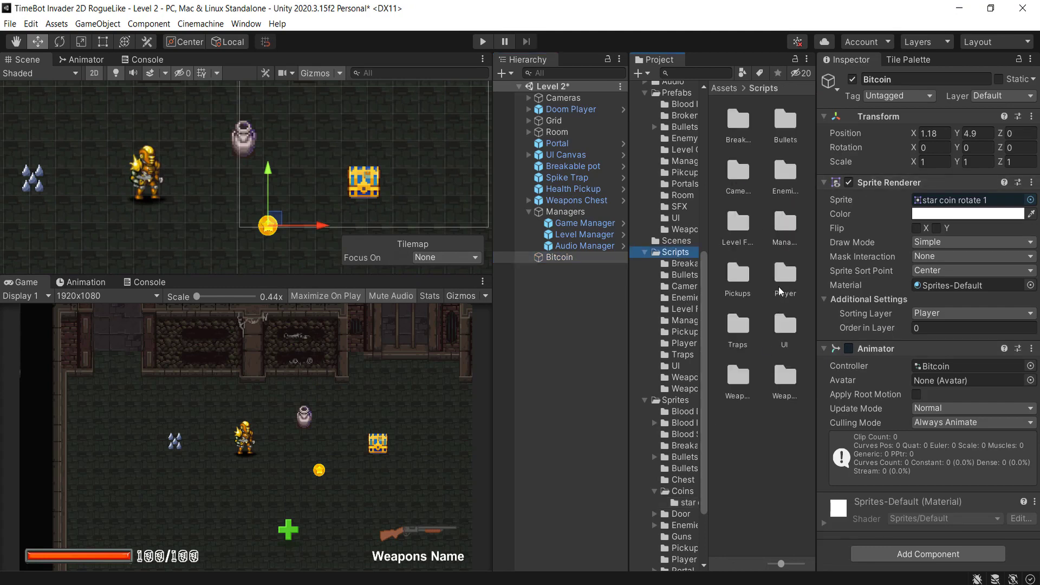
click(736, 272)
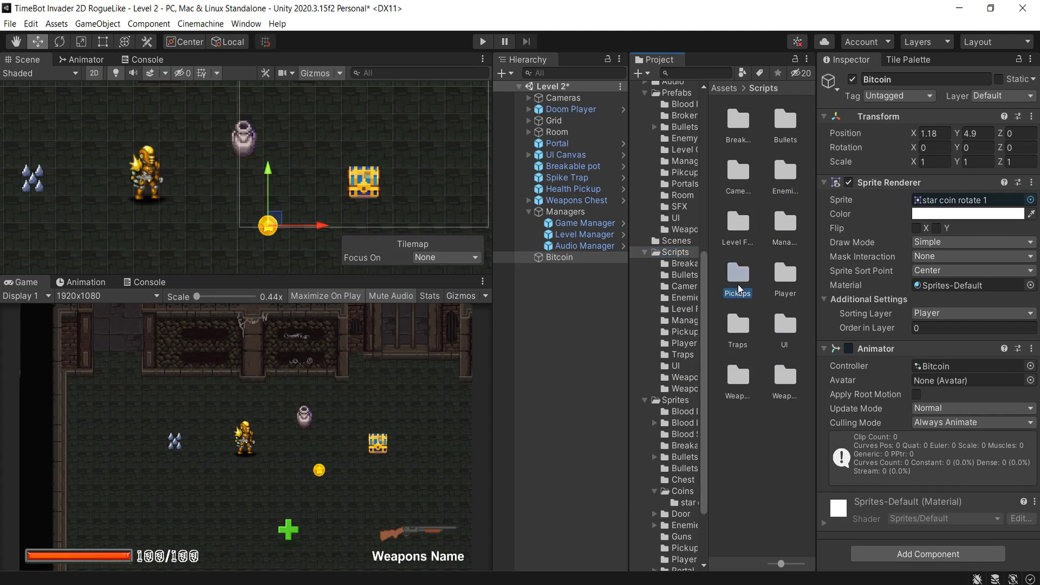
right_click(736, 278)
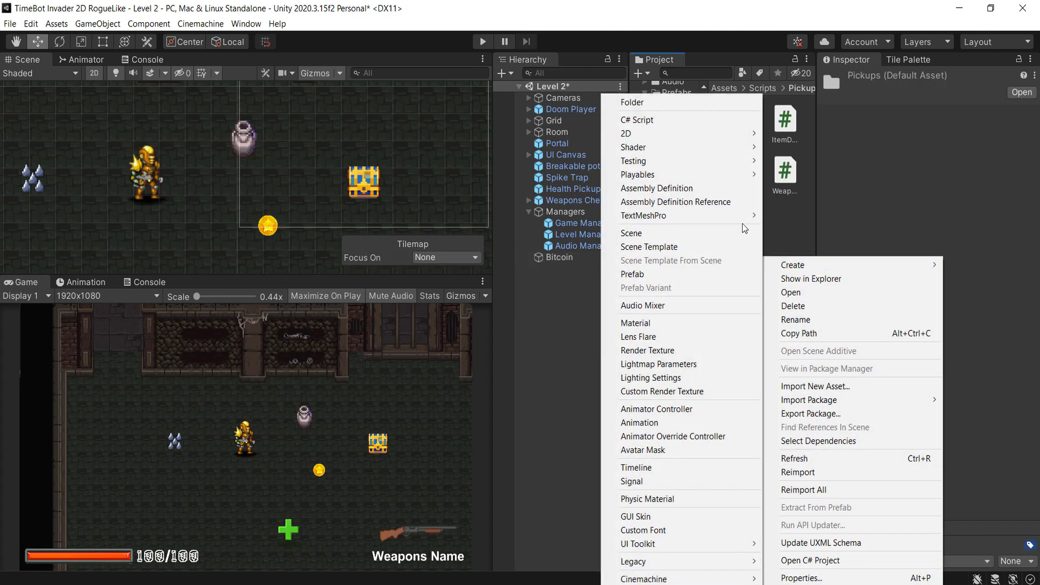
click(635, 121)
text(CoinPickup)
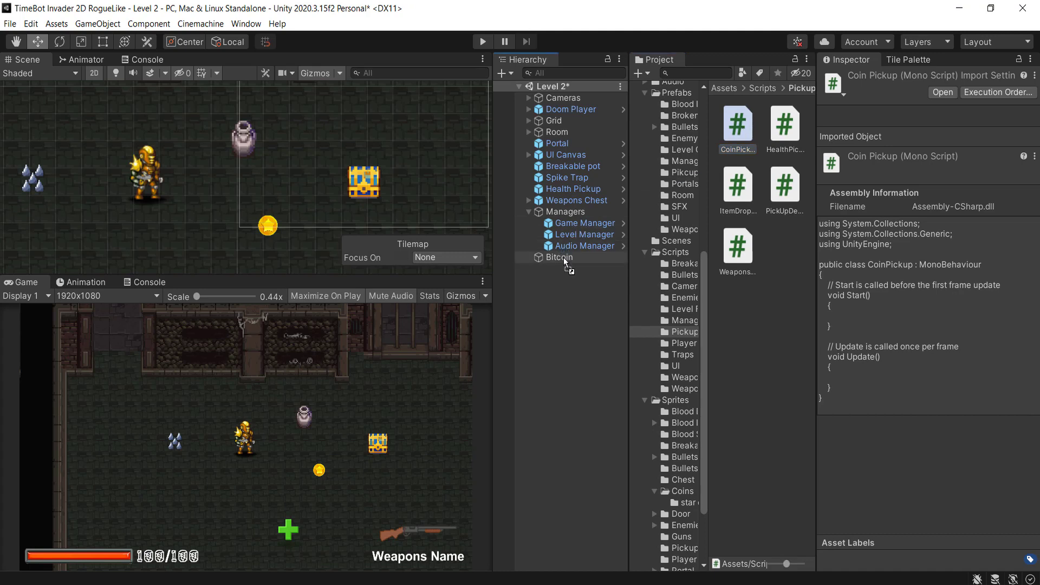
click(563, 258)
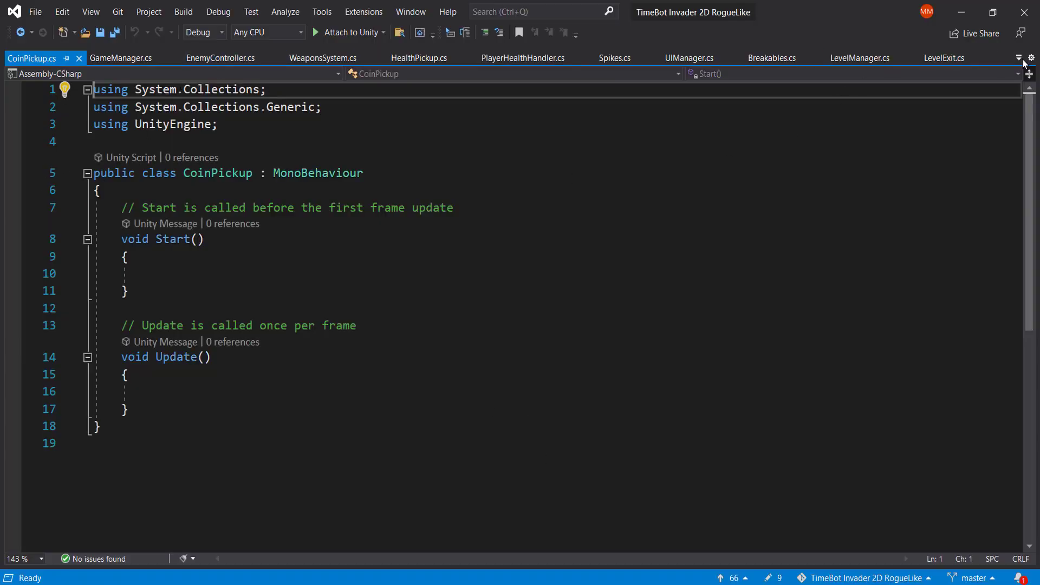
Copy HealthPickup's trigger code into CoinPickup and rename healthAmount to coinAmount
click(1019, 58)
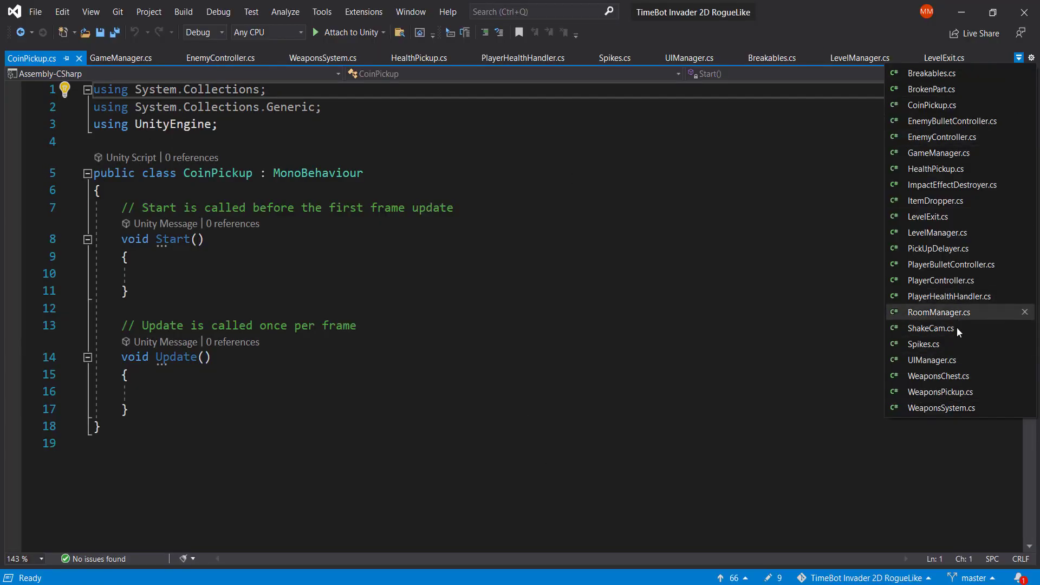
mouse_move(951, 184)
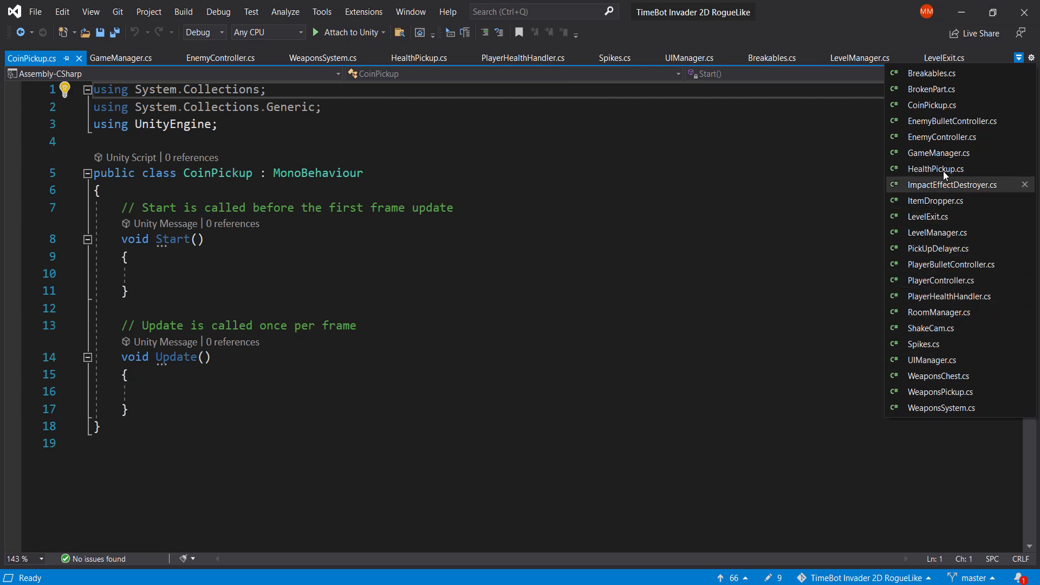
mouse_move(935, 169)
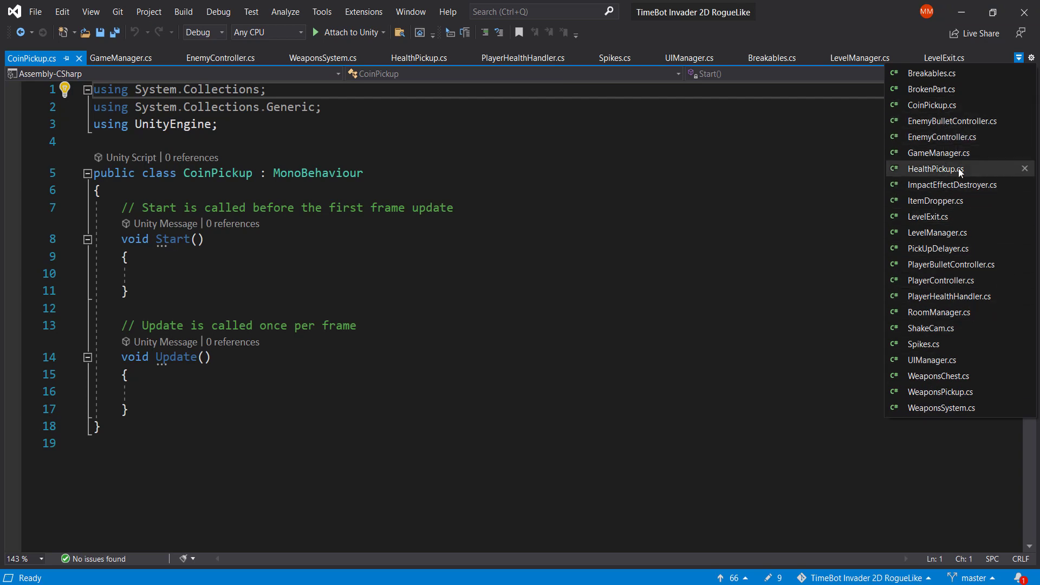
click(936, 169)
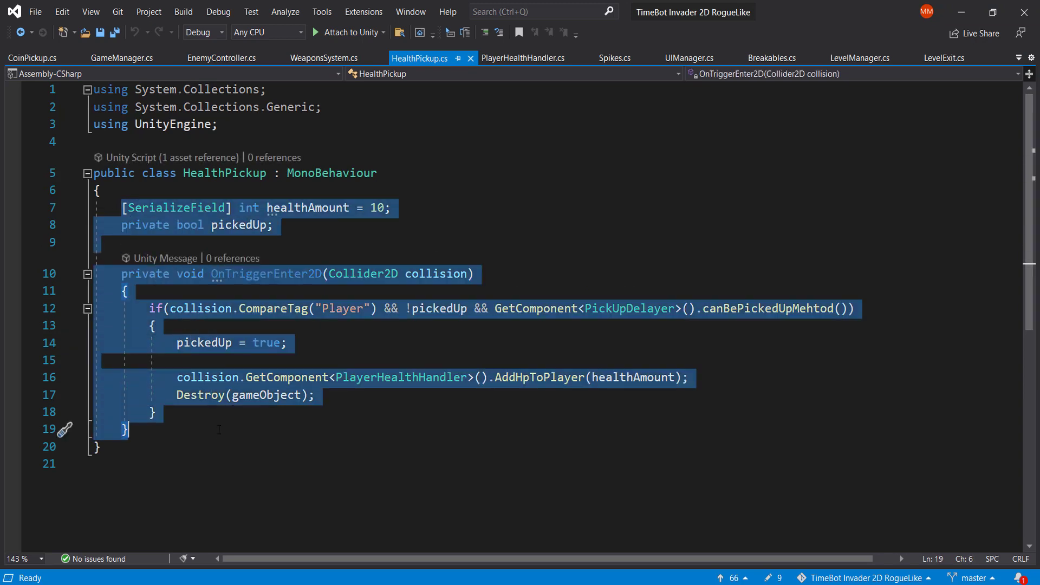
click(32, 57)
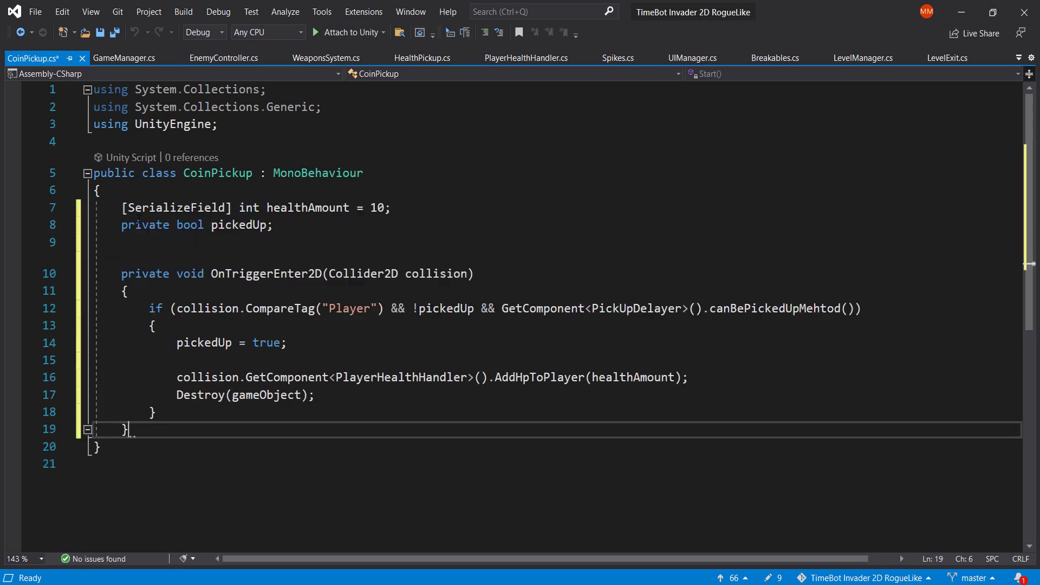
double_click(307, 208)
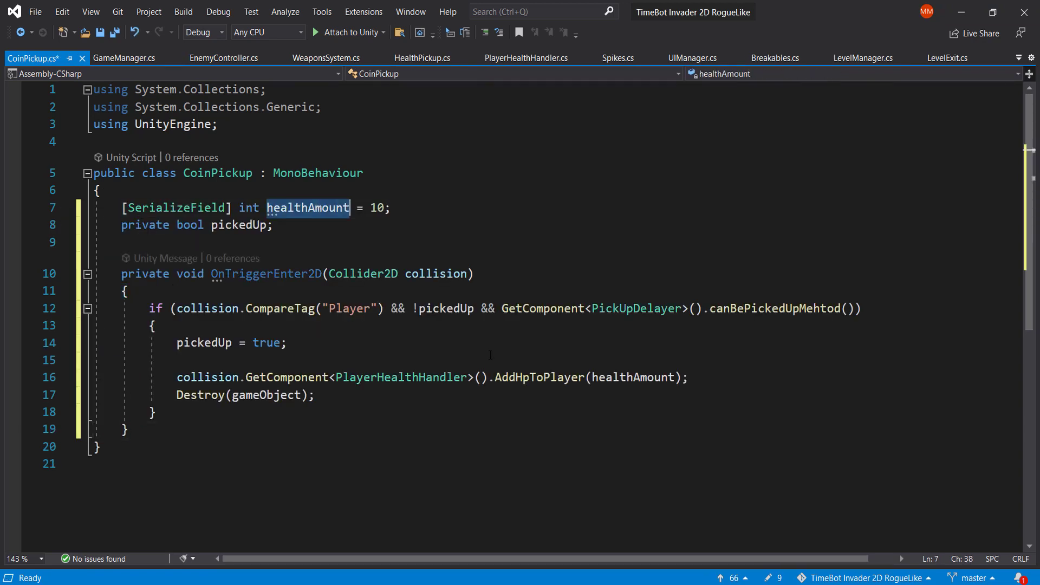
text(coin)
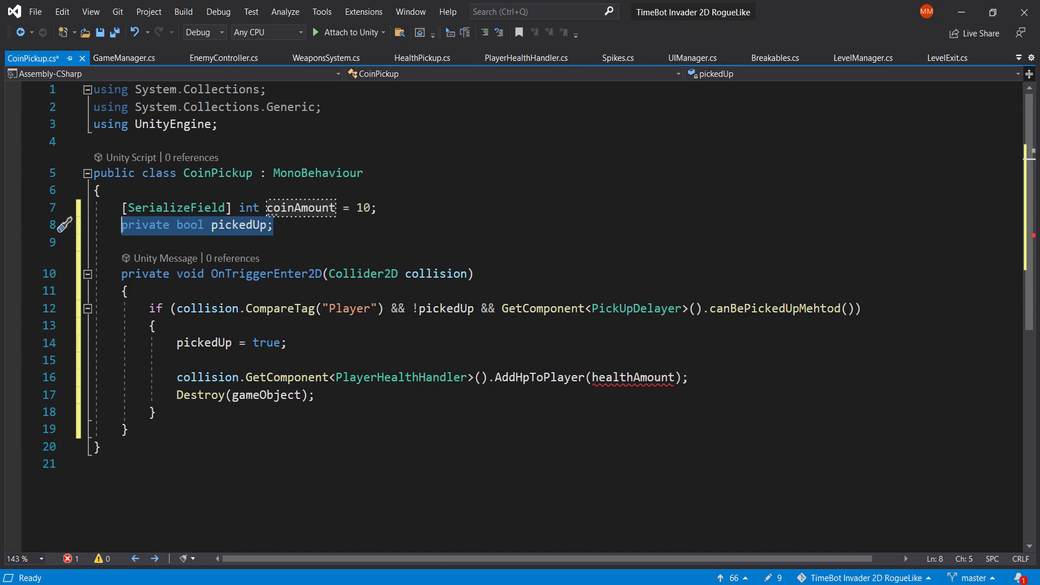
mouse_move(862, 577)
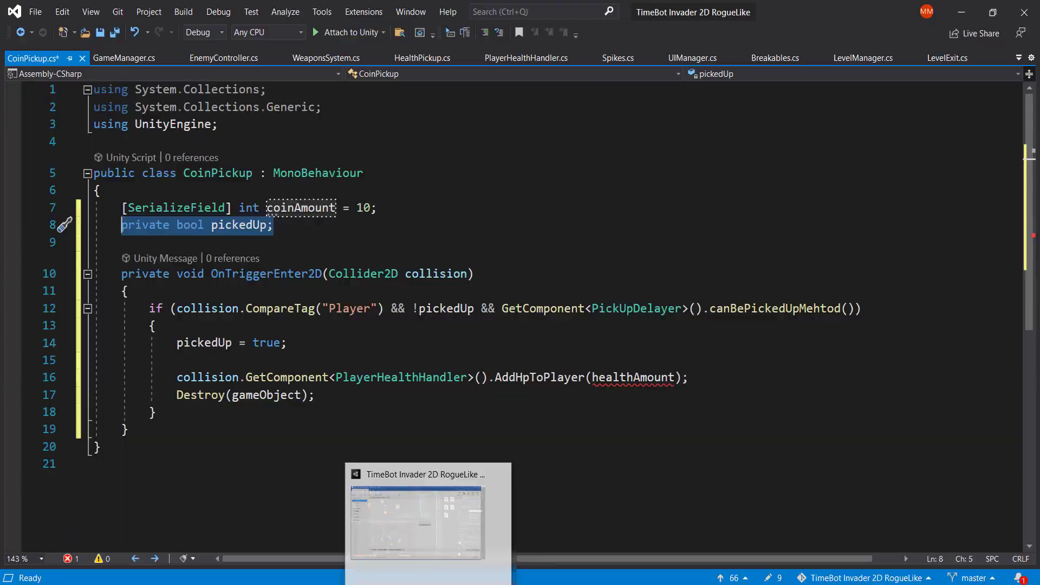
Add a Pick Up Delayer (0.5) to Bitcoin alongside Coin Pickup, then return to the code
click(416, 518)
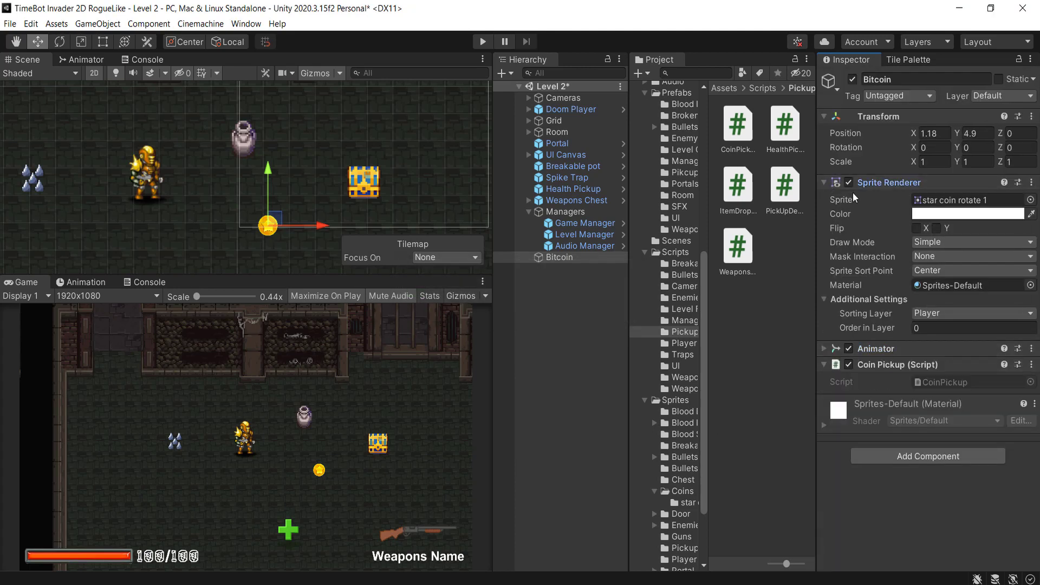
click(825, 182)
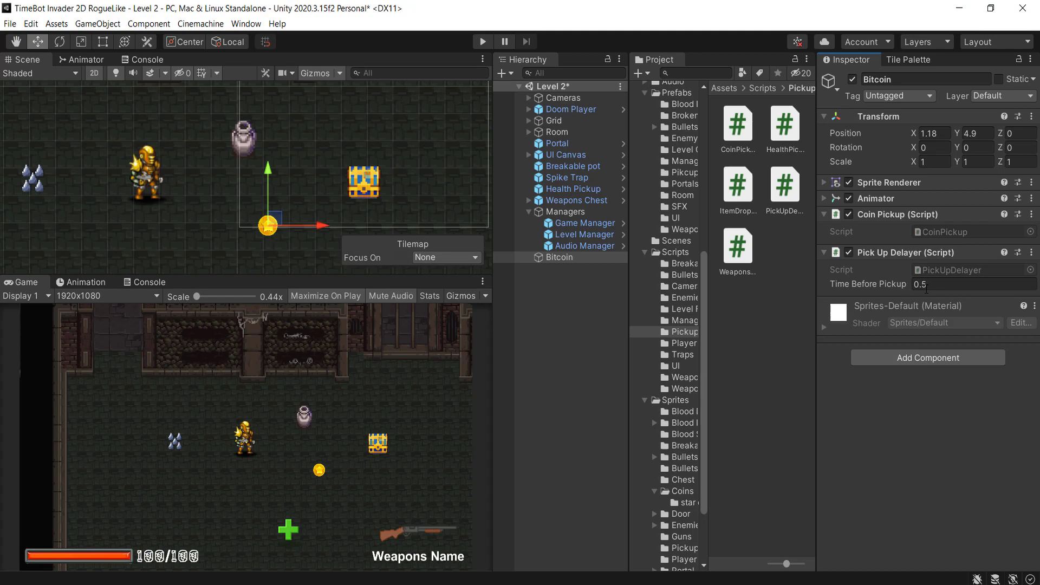
key(ctrl+s)
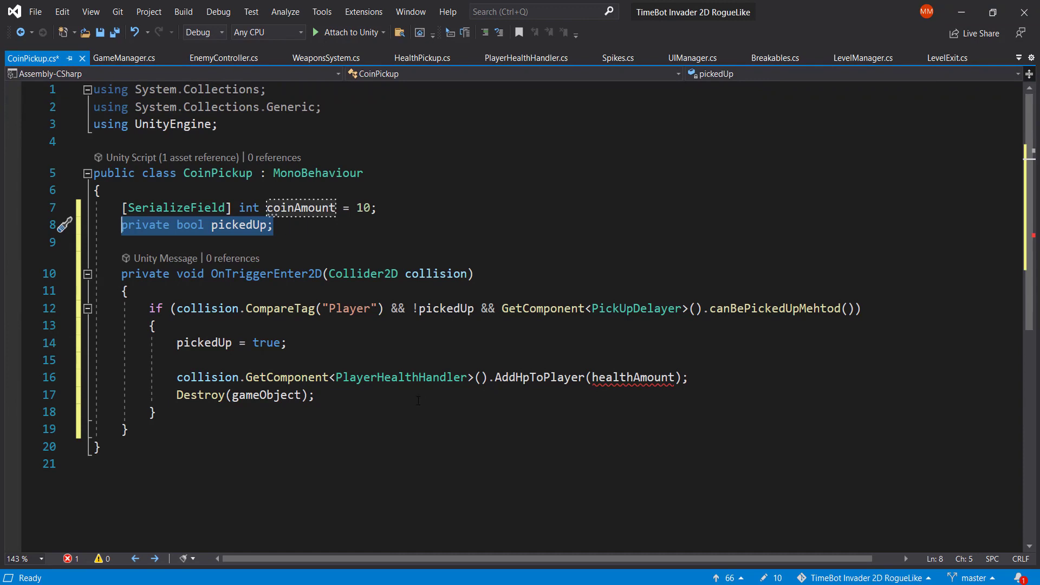
Delete the AddHpToPlayer call and the Player CompareTag check from OnTrigger, and save CoinPickup
click(152, 411)
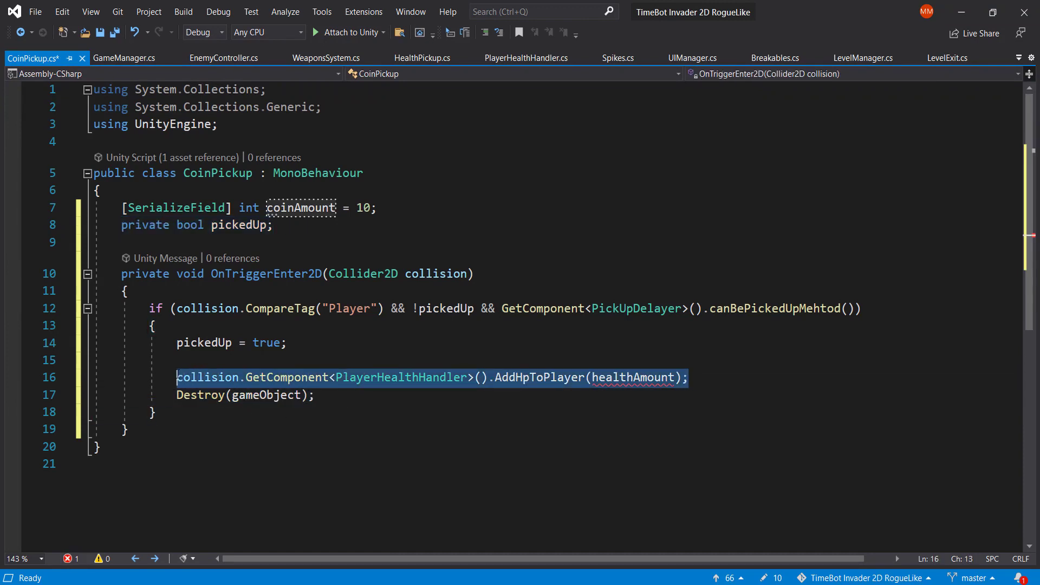
key(Delete)
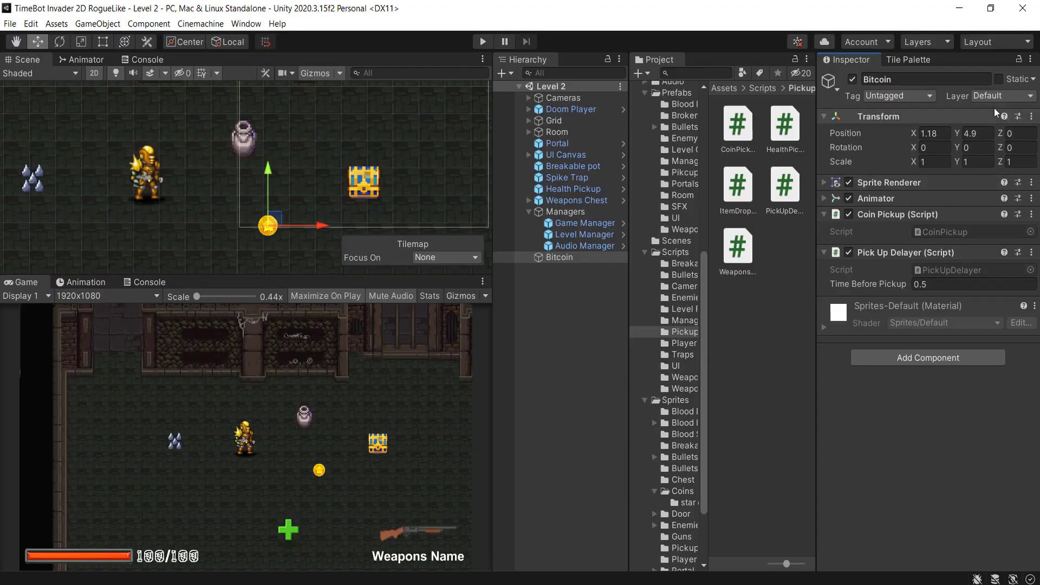
click(988, 95)
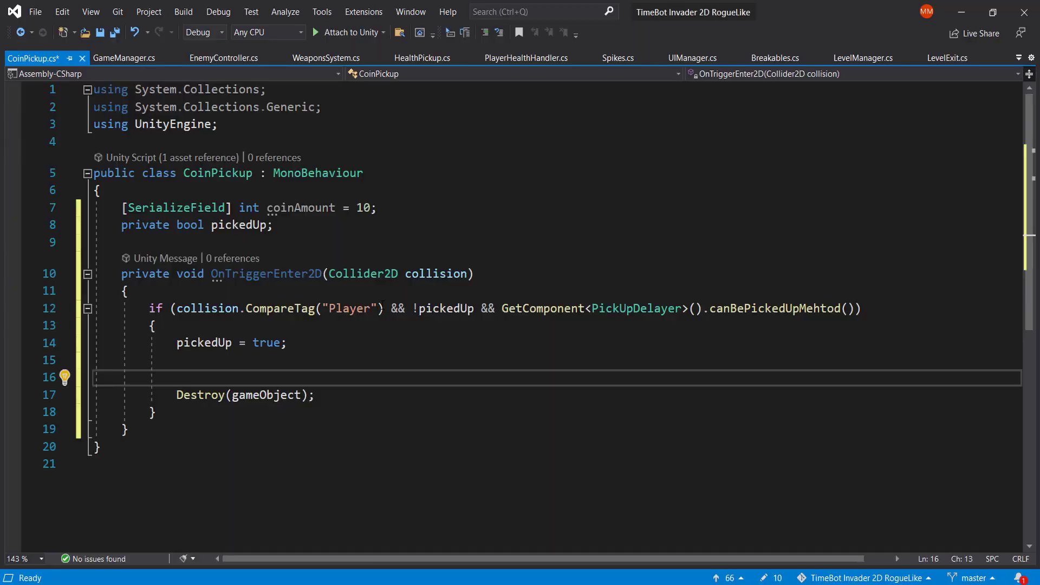
double_click(207, 308)
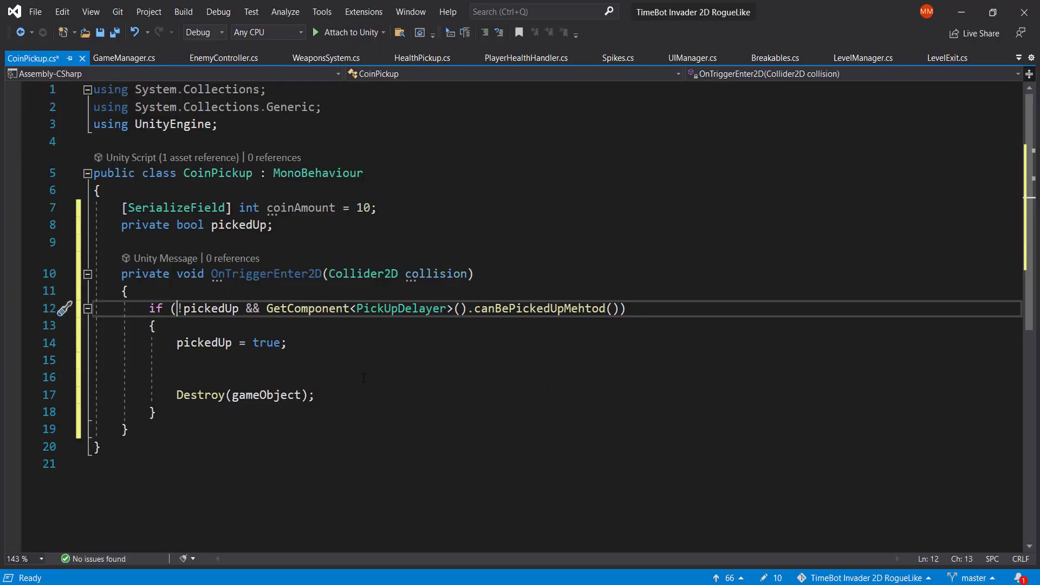
key(ctrl+s)
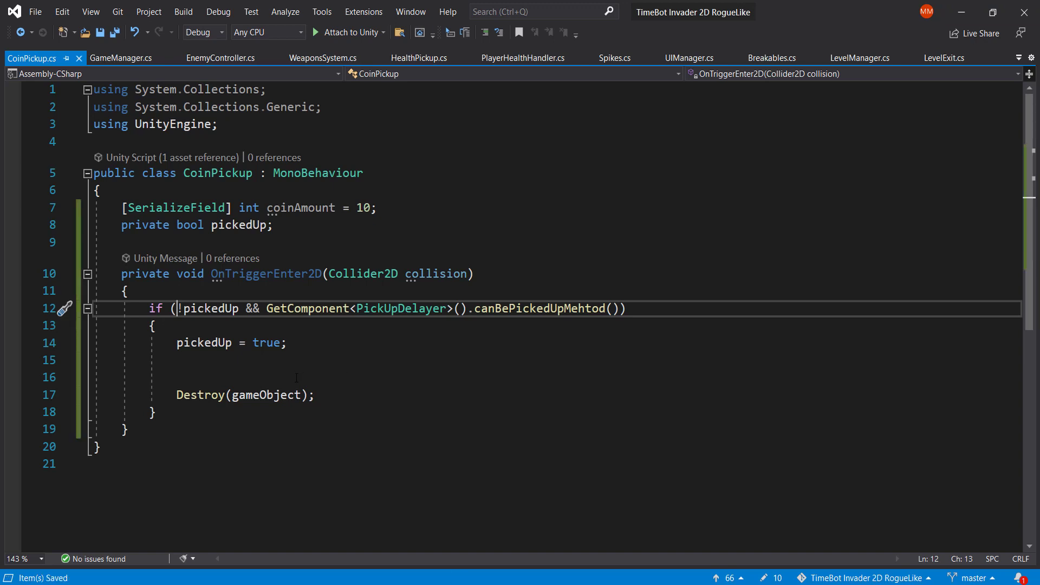
click(175, 377)
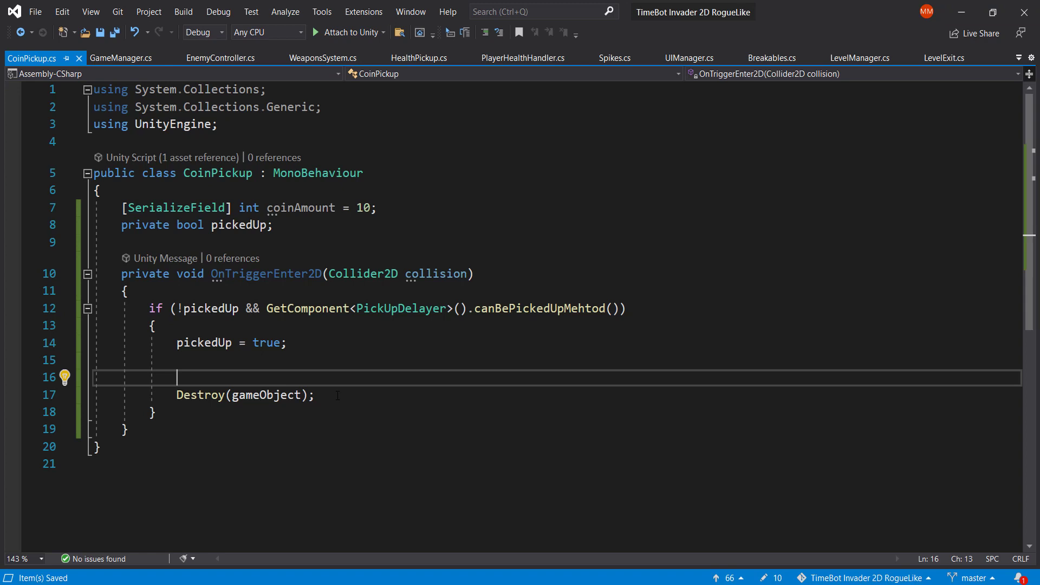
key(enter)
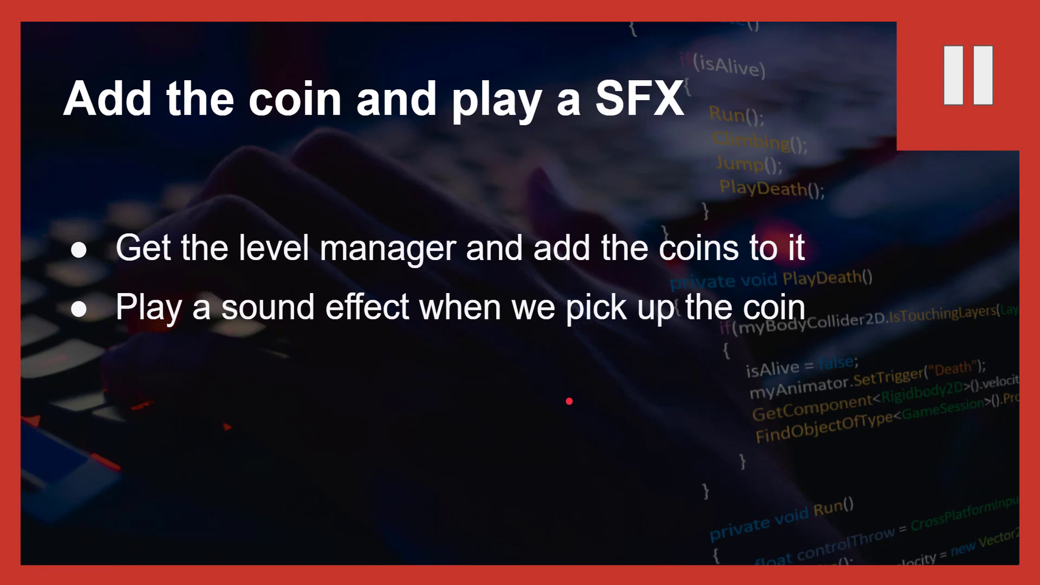
mouse_move(819, 406)
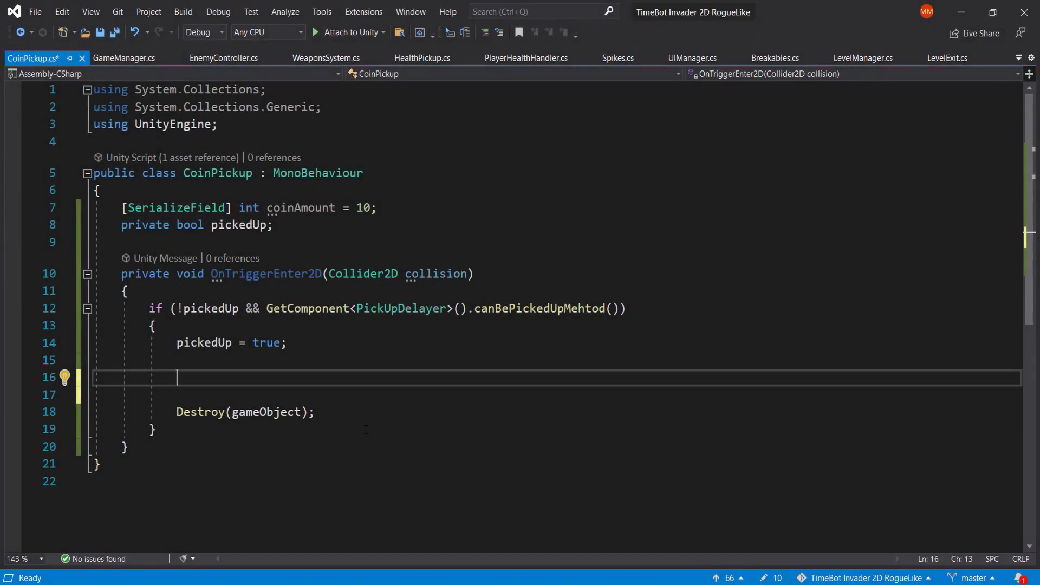
Declare 'public static GameManager instance;' at the top of the GameManager class
text(leve)
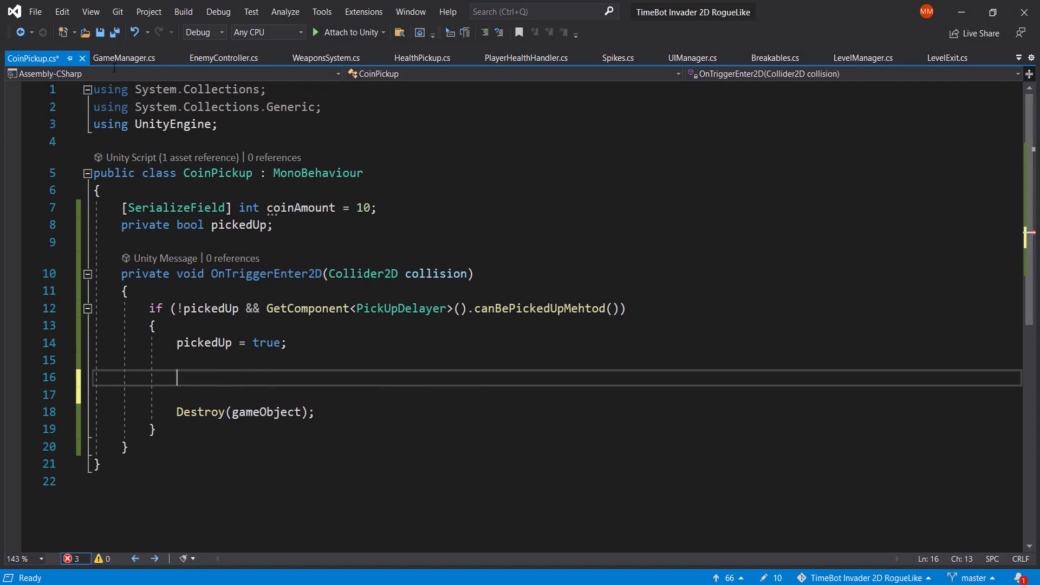
click(123, 57)
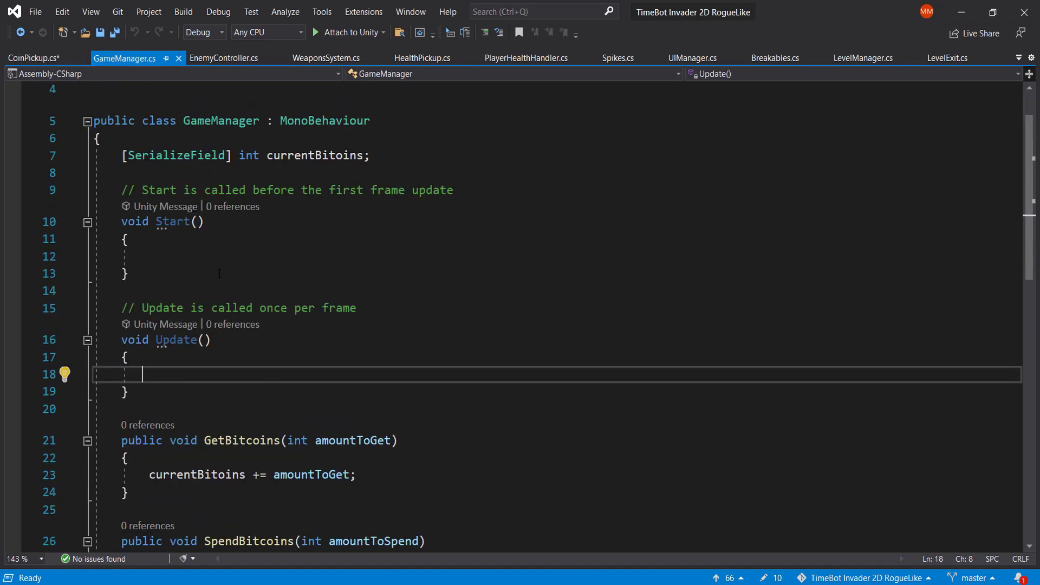
click(97, 137)
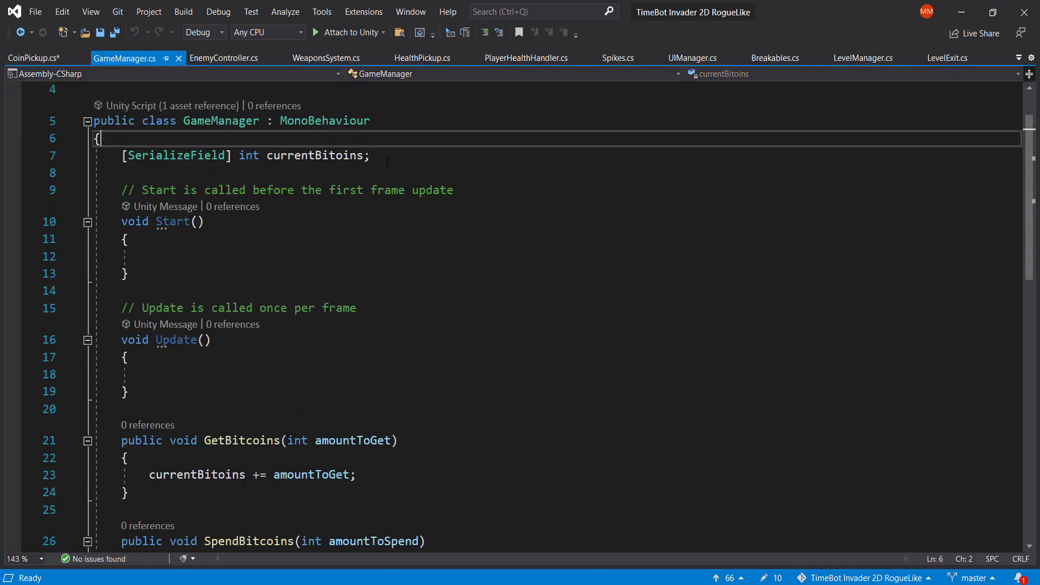
text(public)
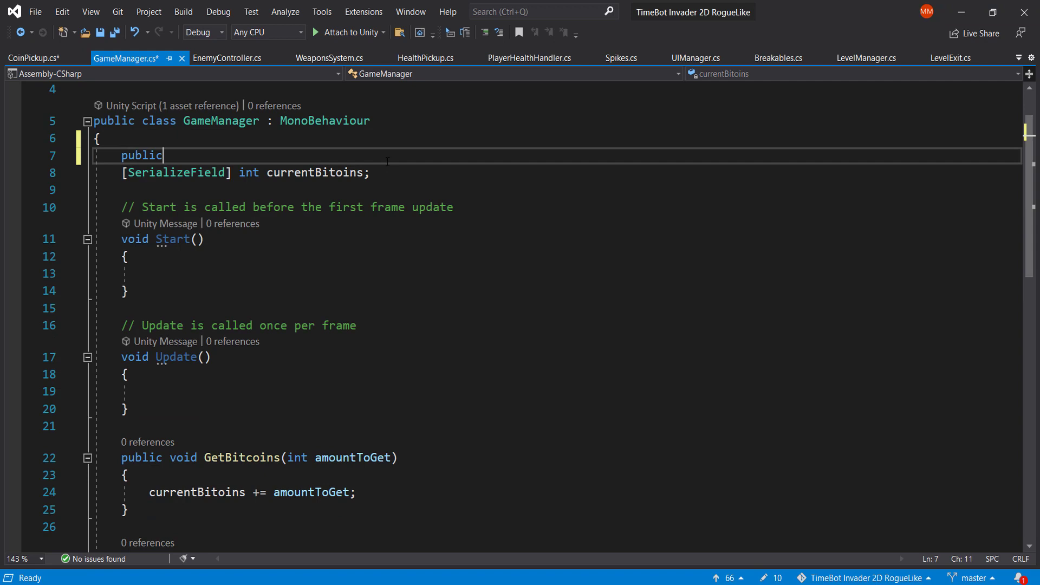
text(static)
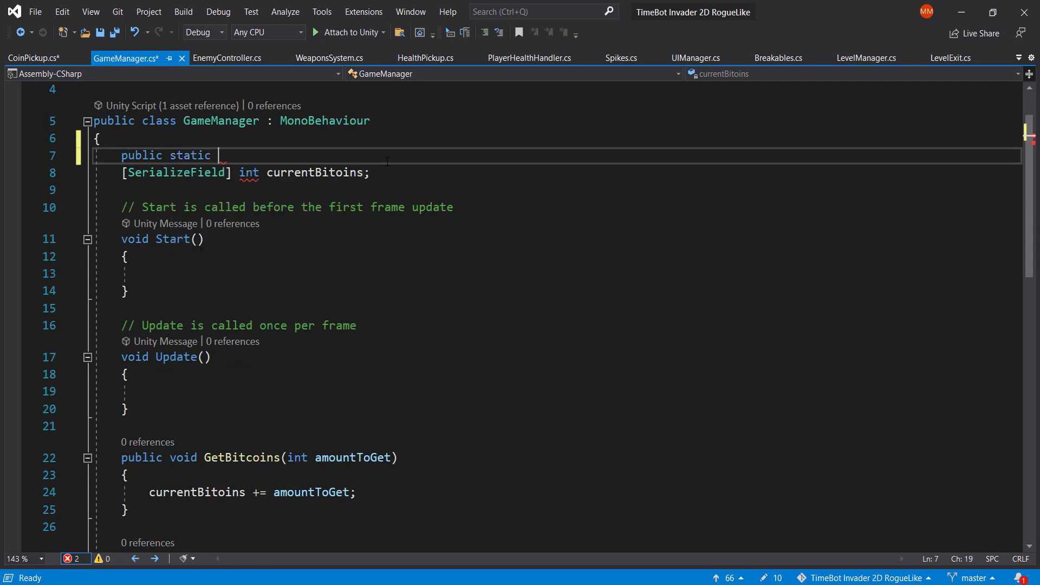
text(GameManager)
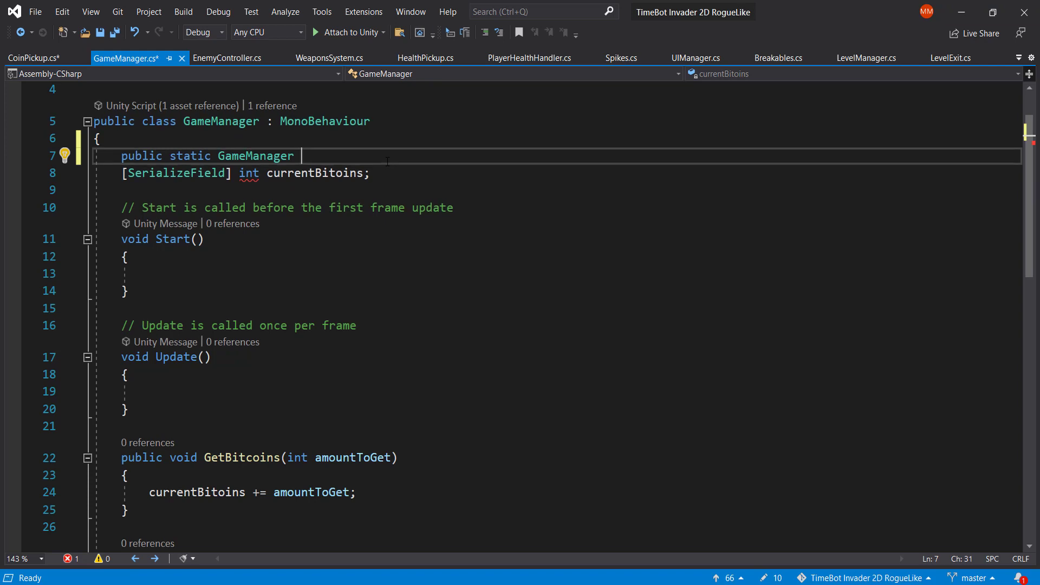
text(instance;)
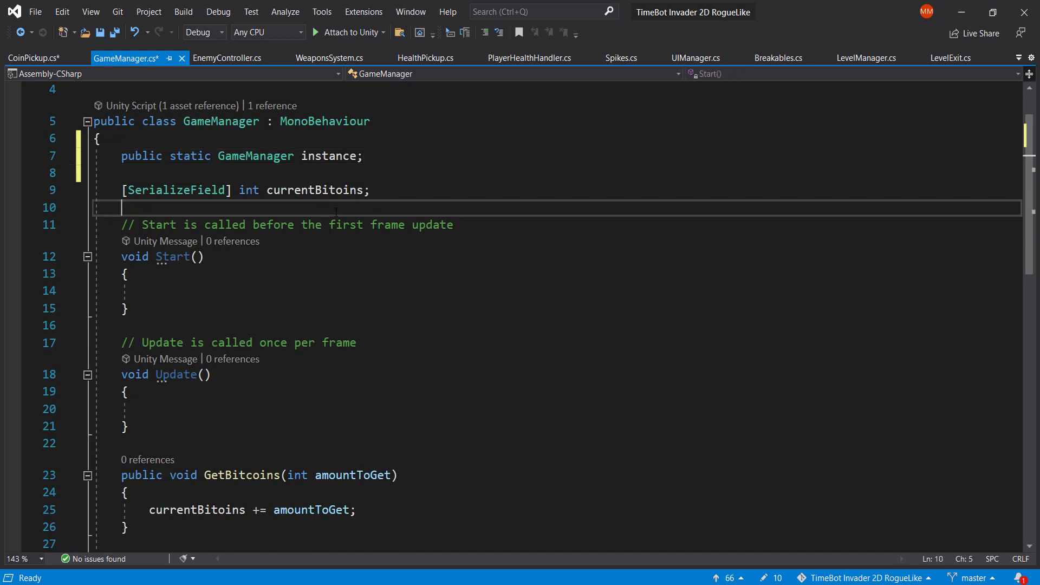
Add an Awake() assigning instance = this, remove the empty Start/Update methods, and save
key(Return)
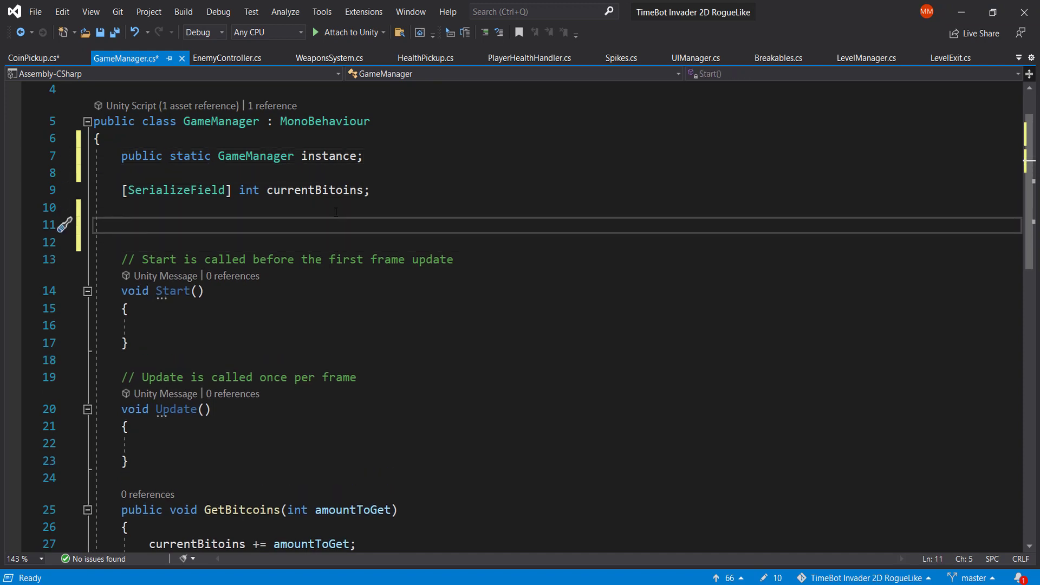
text(private void Awake())
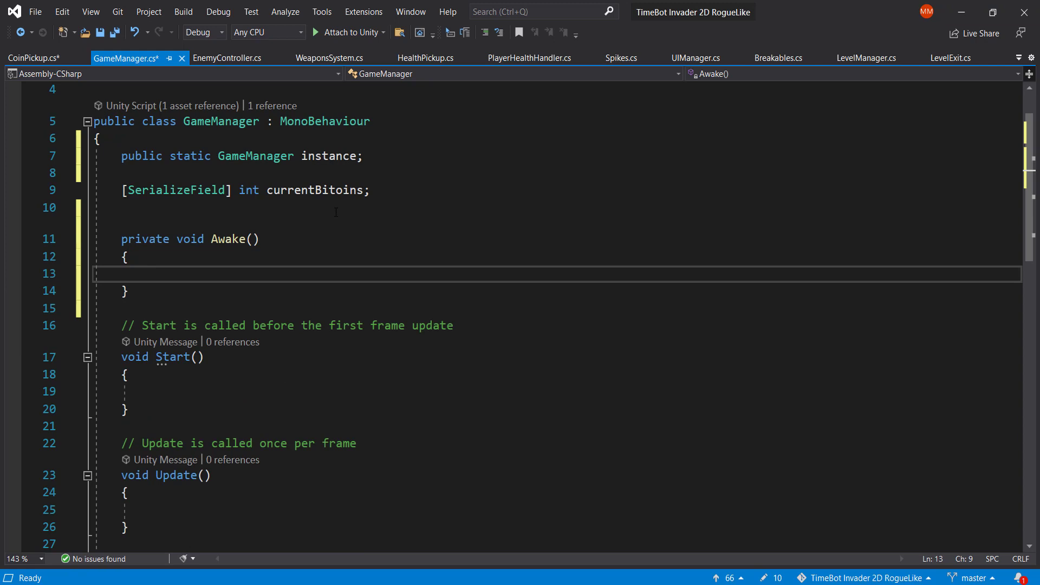
text(instance)
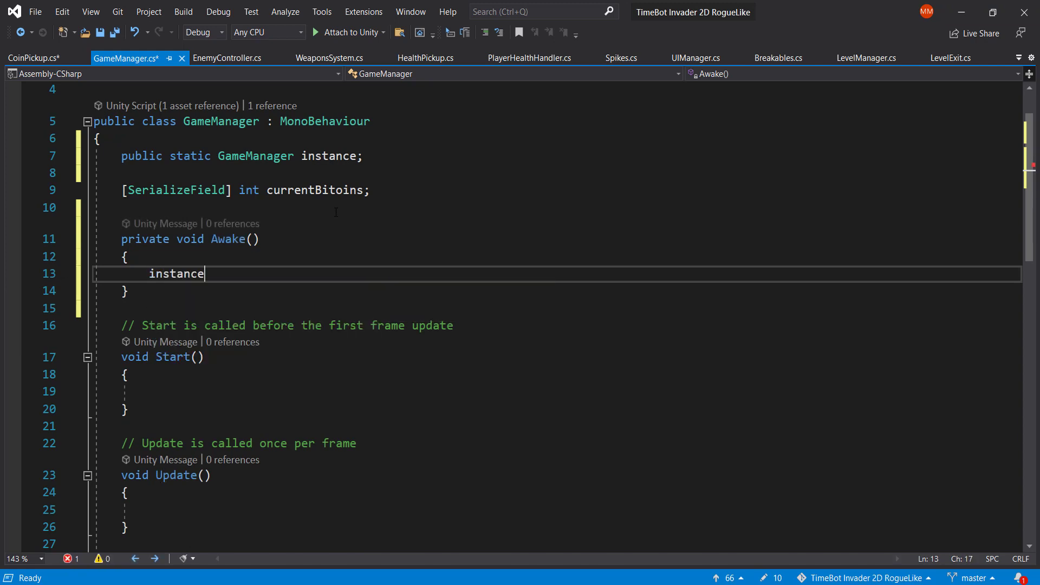
text(= this;)
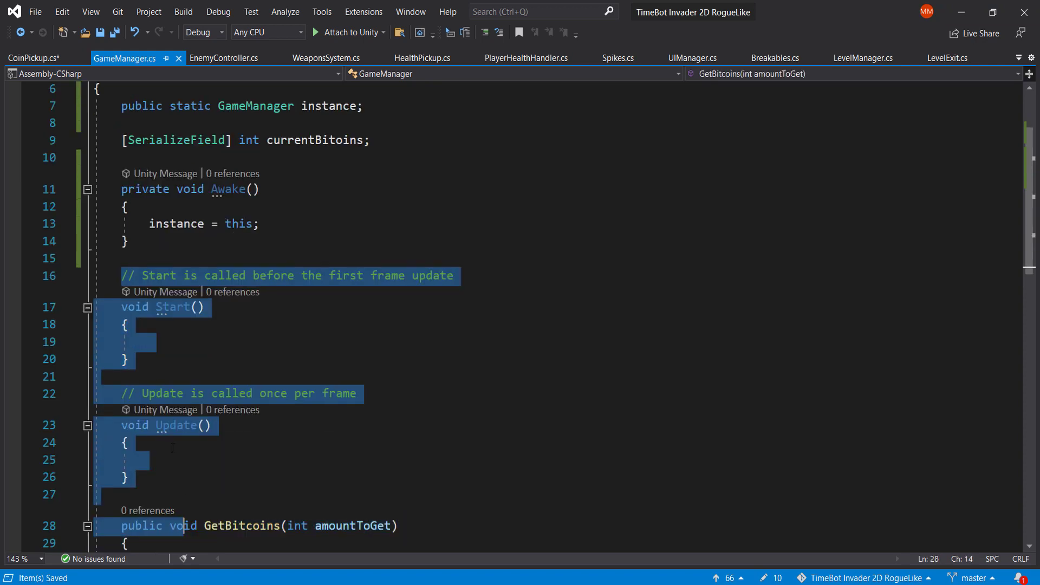
key(Delete)
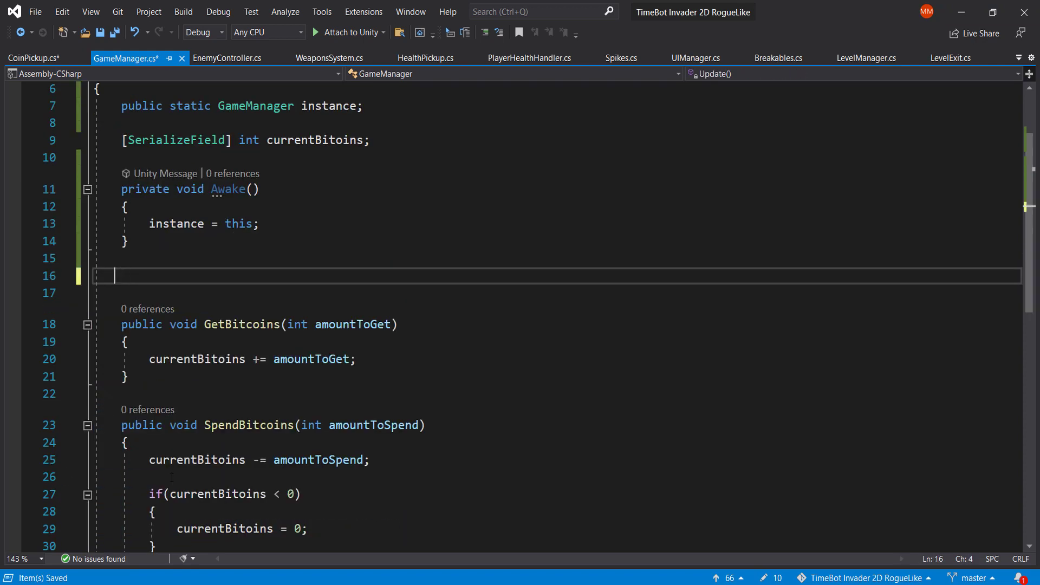
key(Backspace)
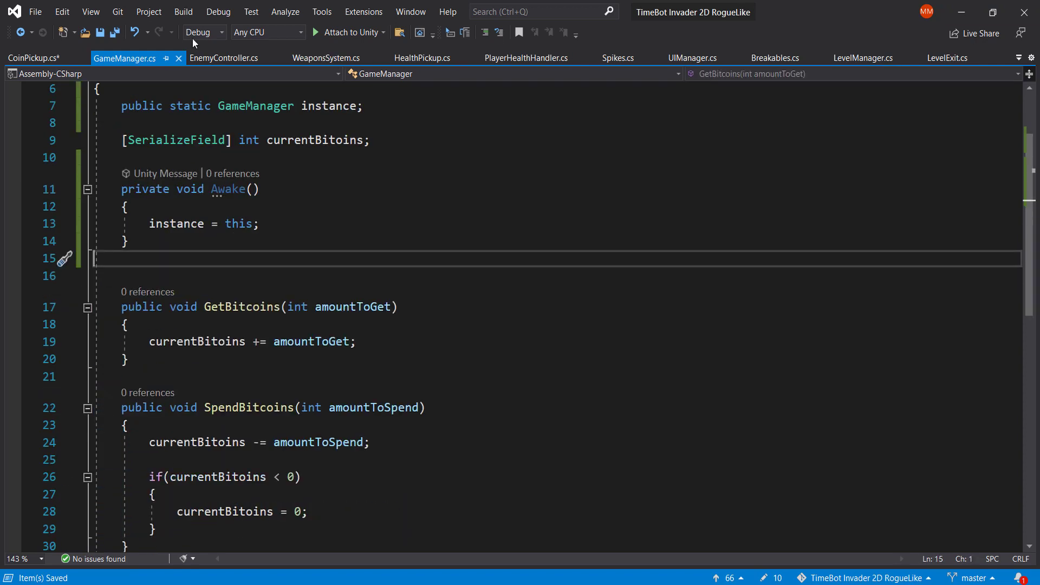
click(32, 58)
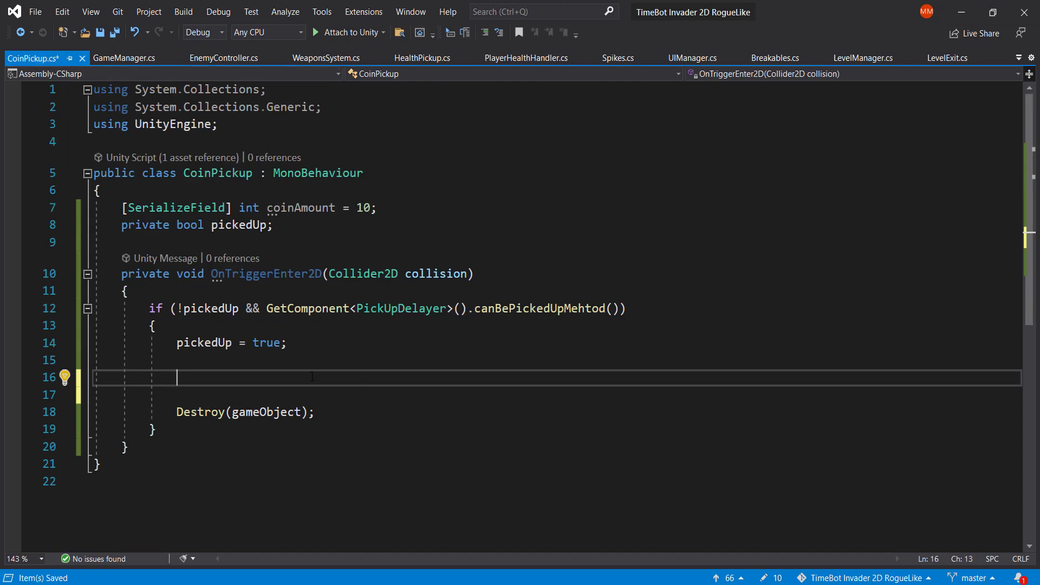
Call GameManager.instance.GetBitcoins(coinAmount) inside the pickup check and begin the audio call below it
text(gameObject)
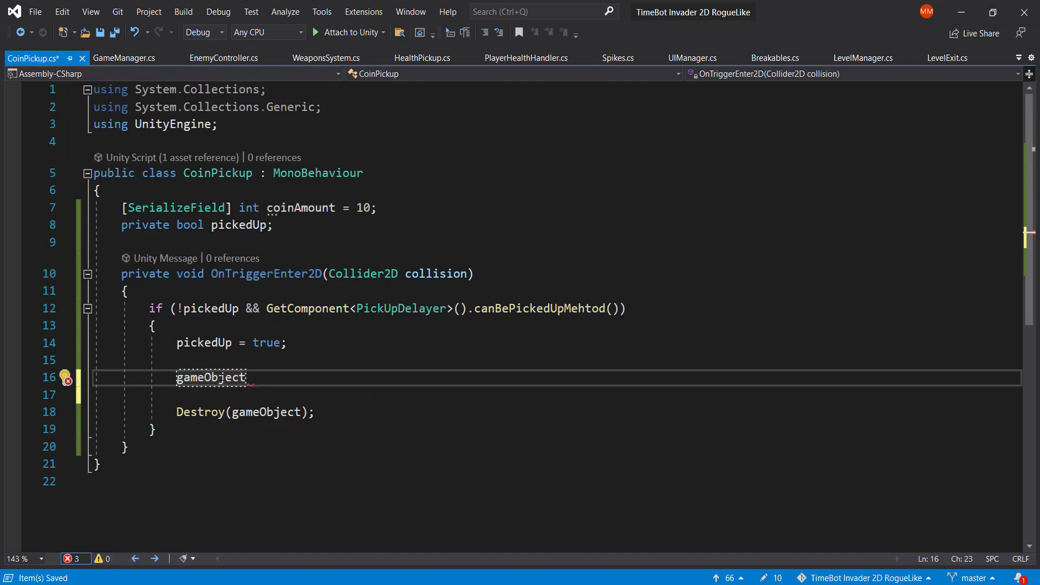
text(GameManager)
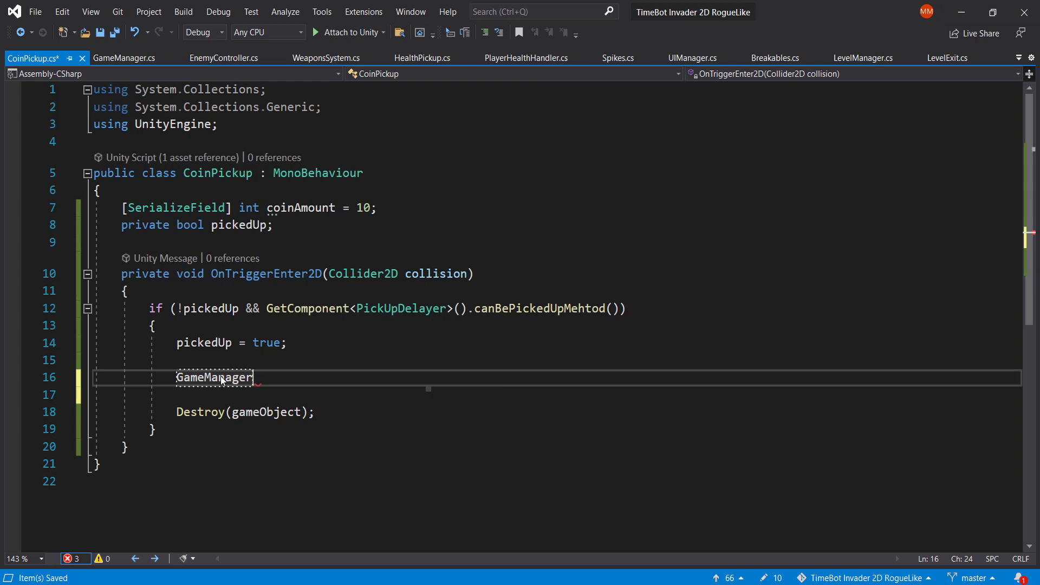
text(.instance.)
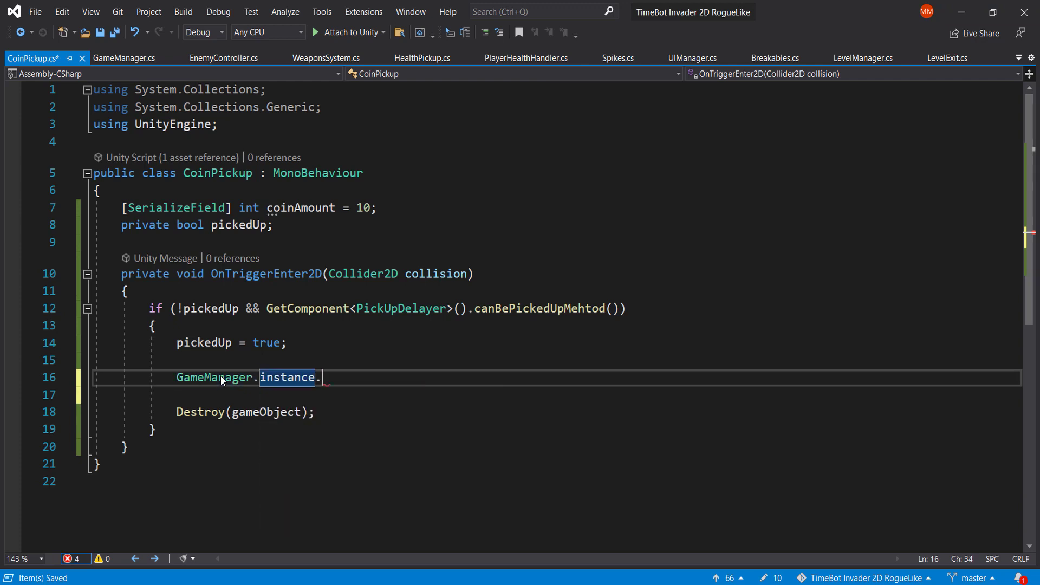
text(.)
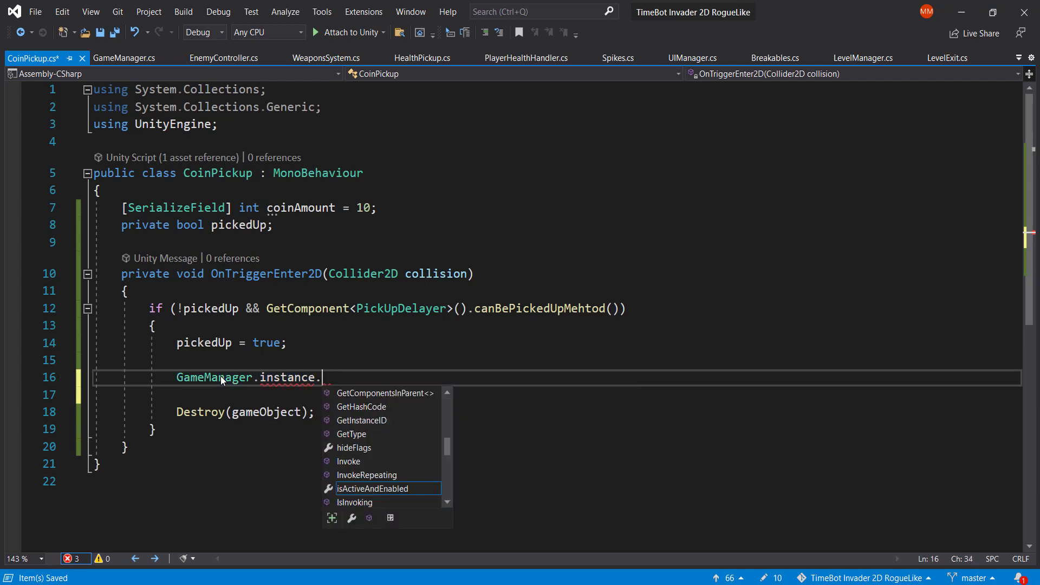
text(get)
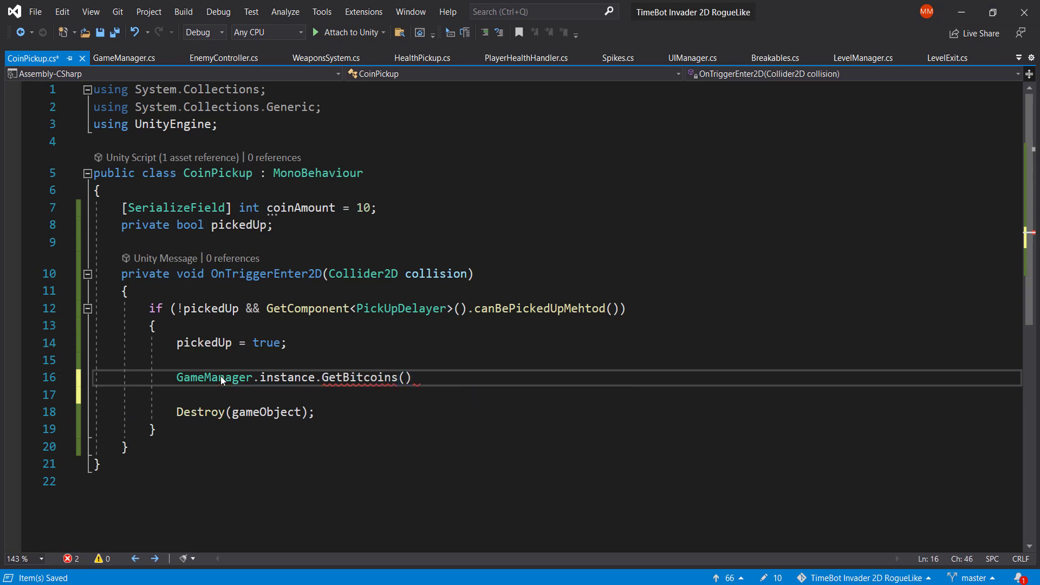
text(coinAmount)
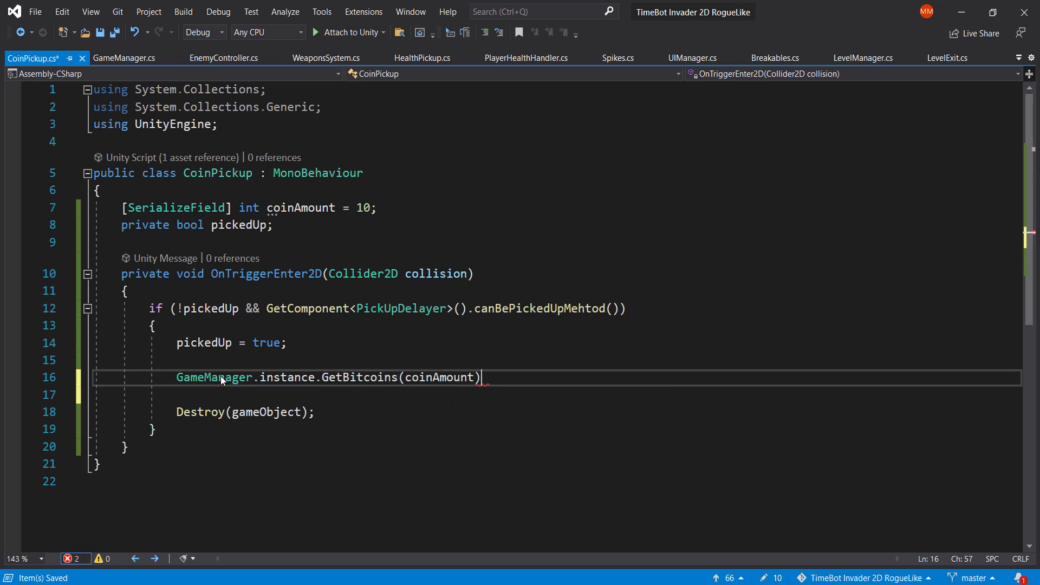
text(;)
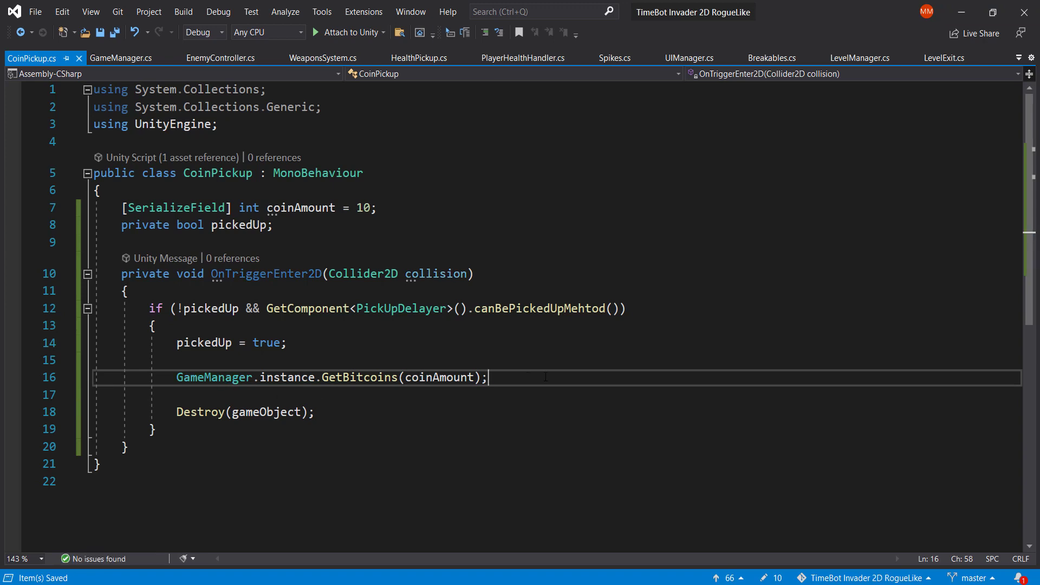
key(enter)
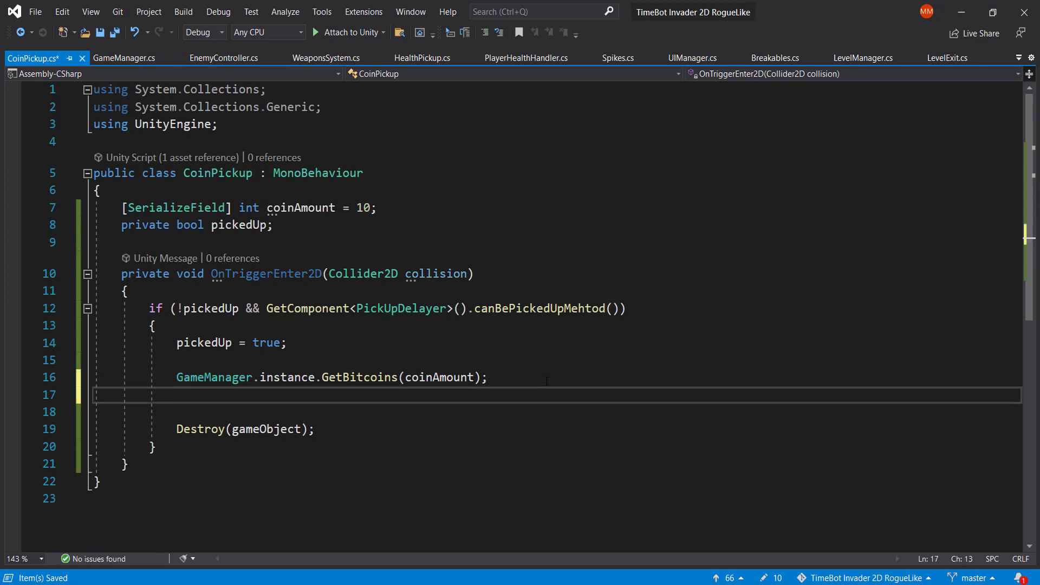
text(aud)
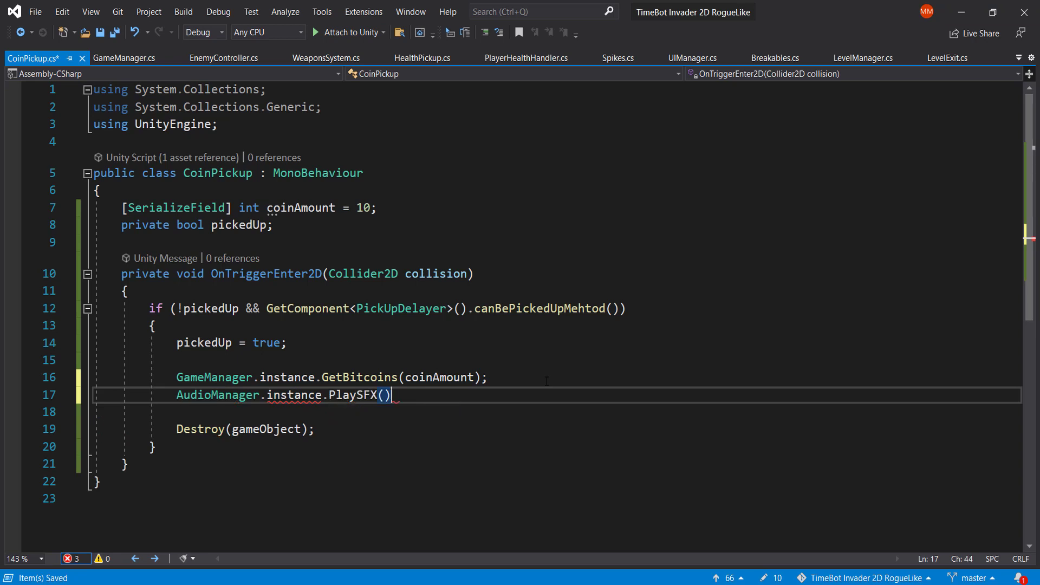
Complete AudioManager.instance.PlaySFX(sfxToPlay) using a serialized sfxToPlay field, and save
text(;)
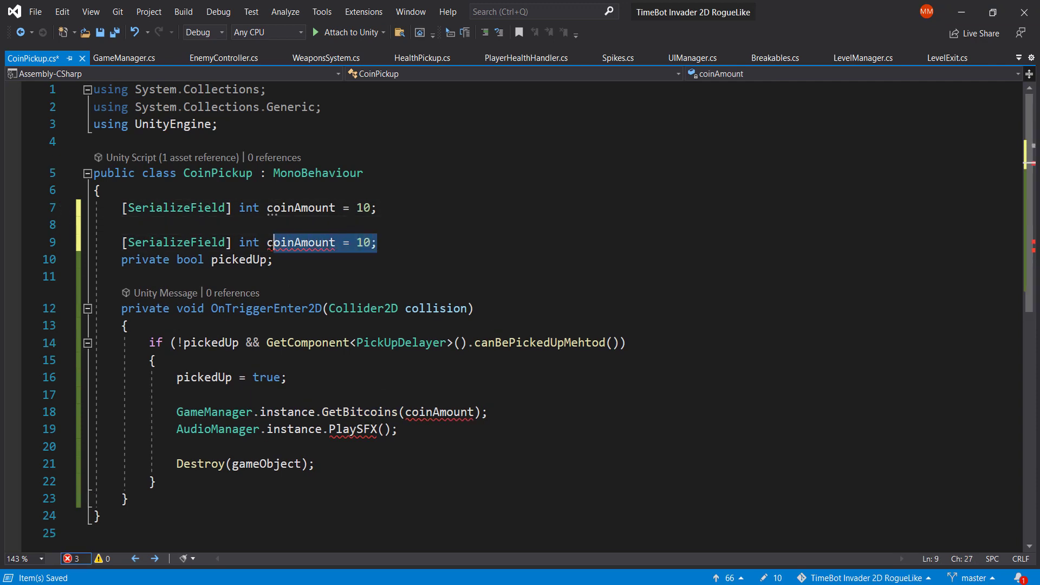
text(sfxT)
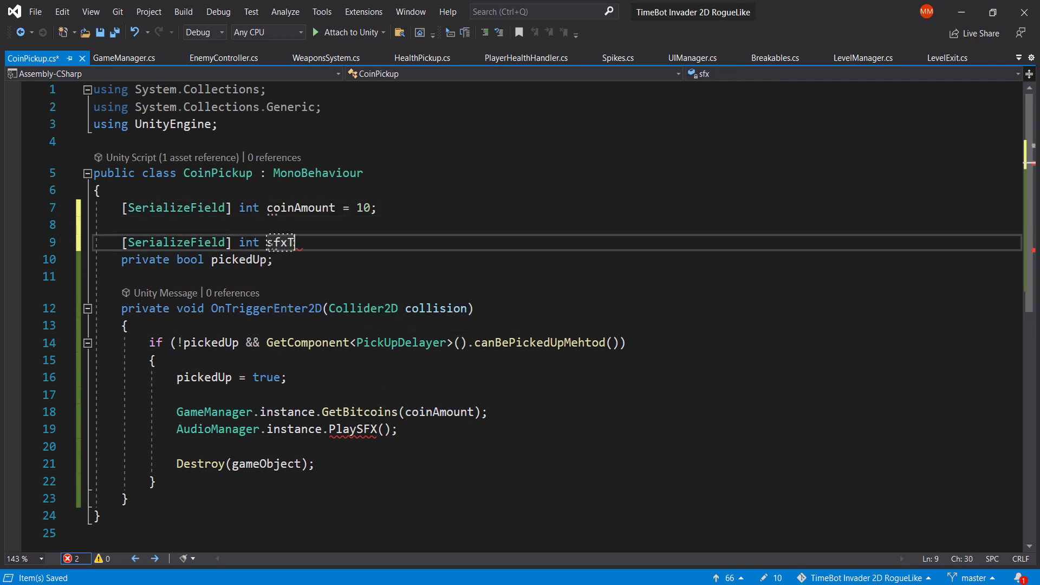
text(oPlay;)
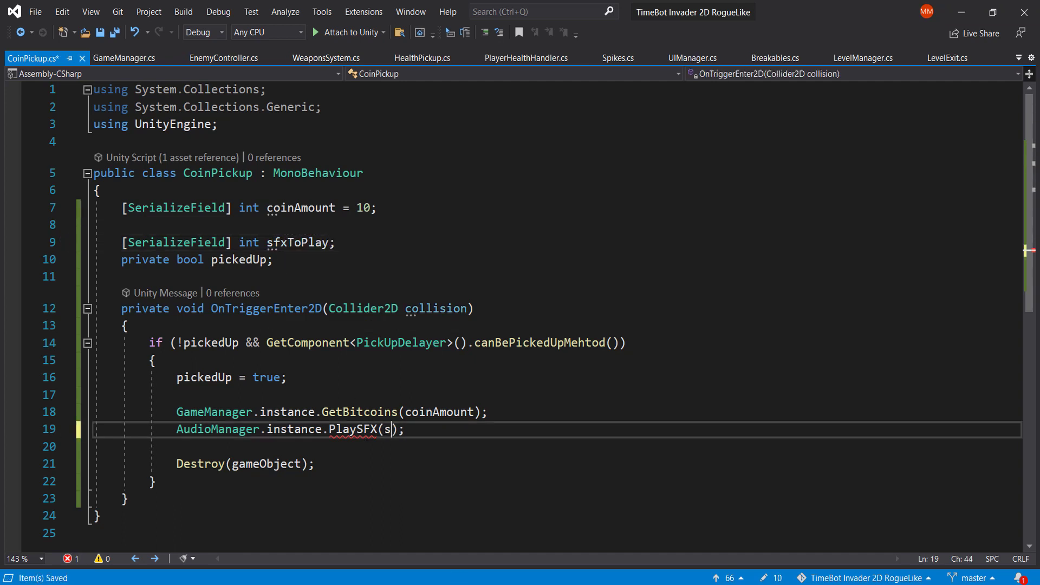
text(fxToPlay)
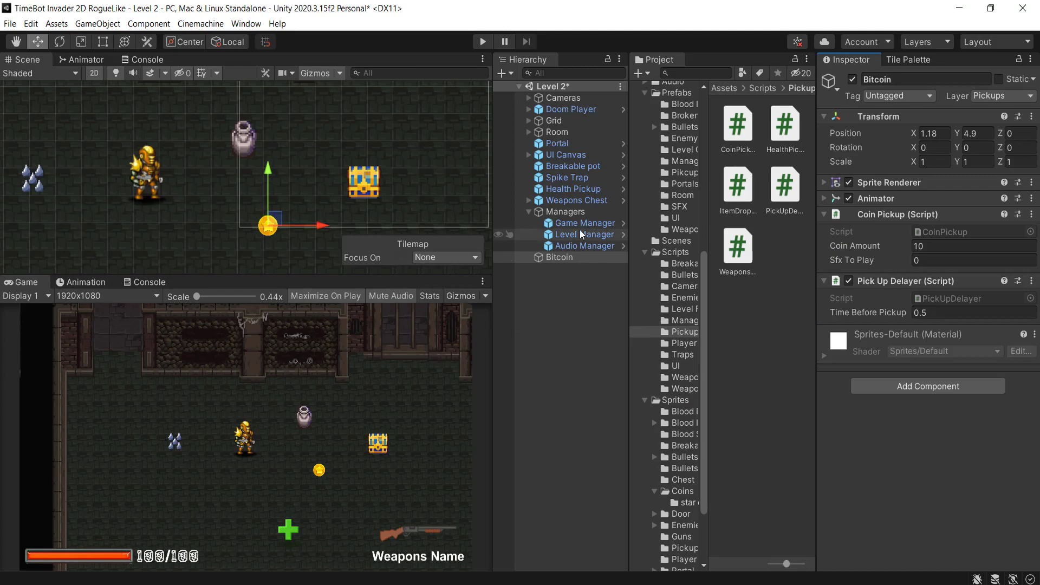
mouse_move(587, 246)
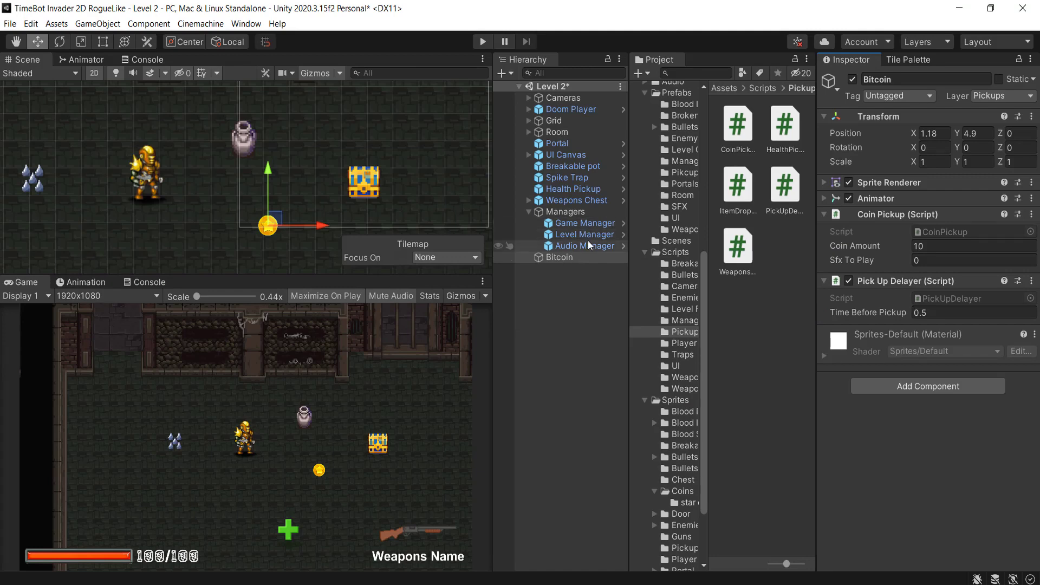
Check the Audio Manager's SFX list, then return to the Bitcoin pickup and set Sfx To Play to 2
click(586, 246)
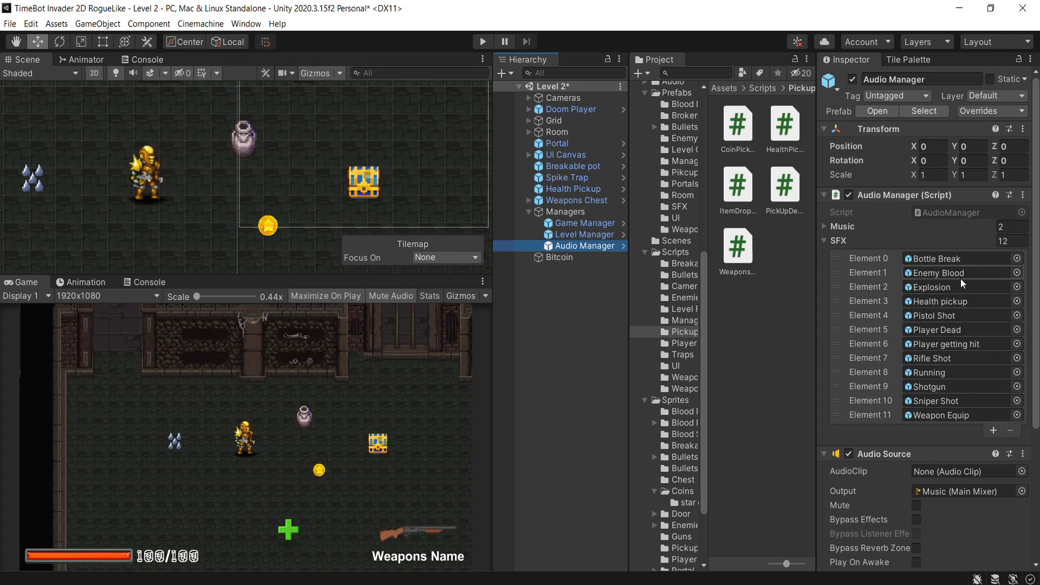
mouse_move(964, 423)
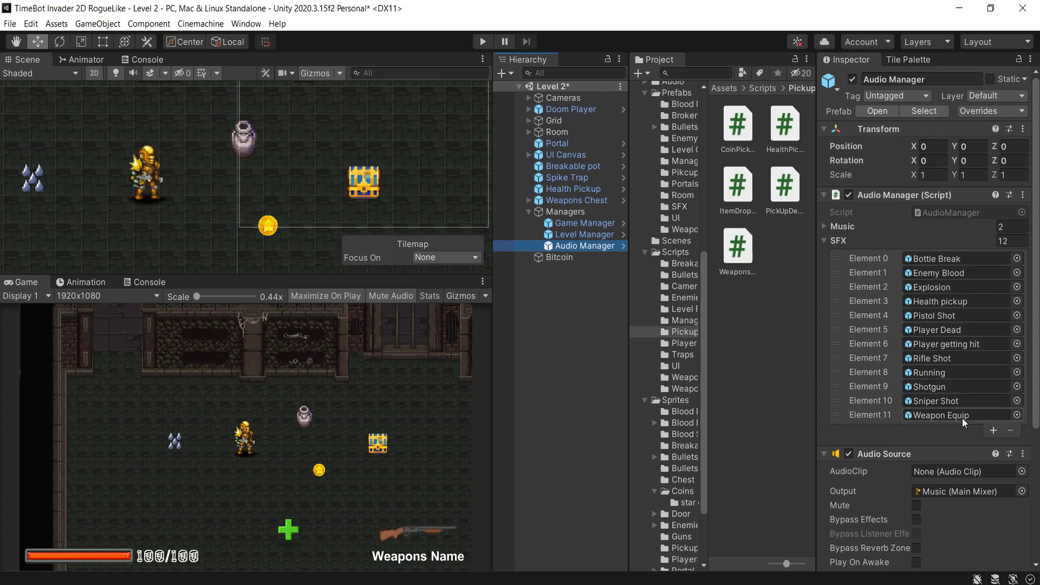
mouse_move(961, 344)
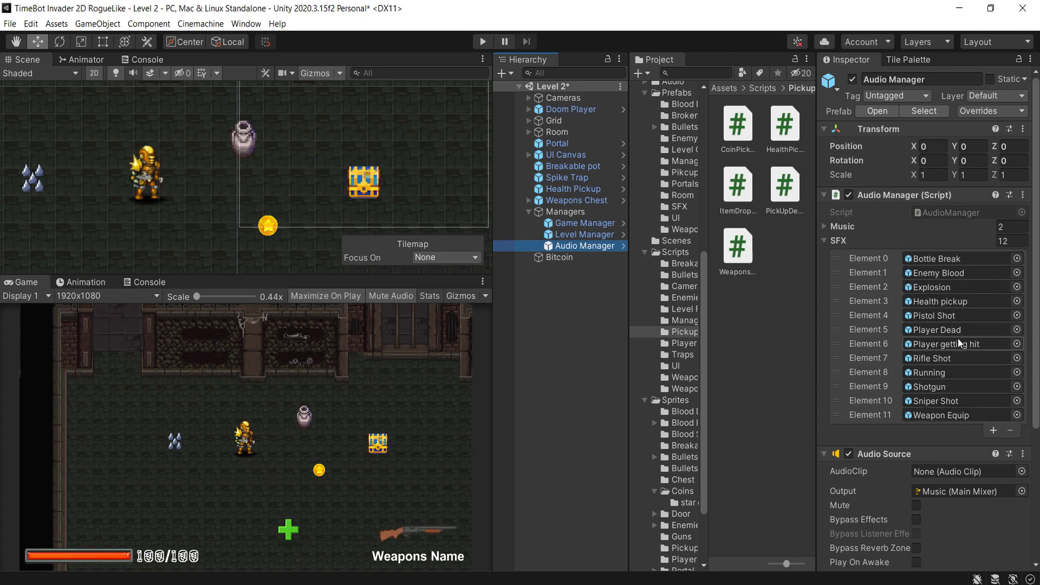
mouse_move(956, 329)
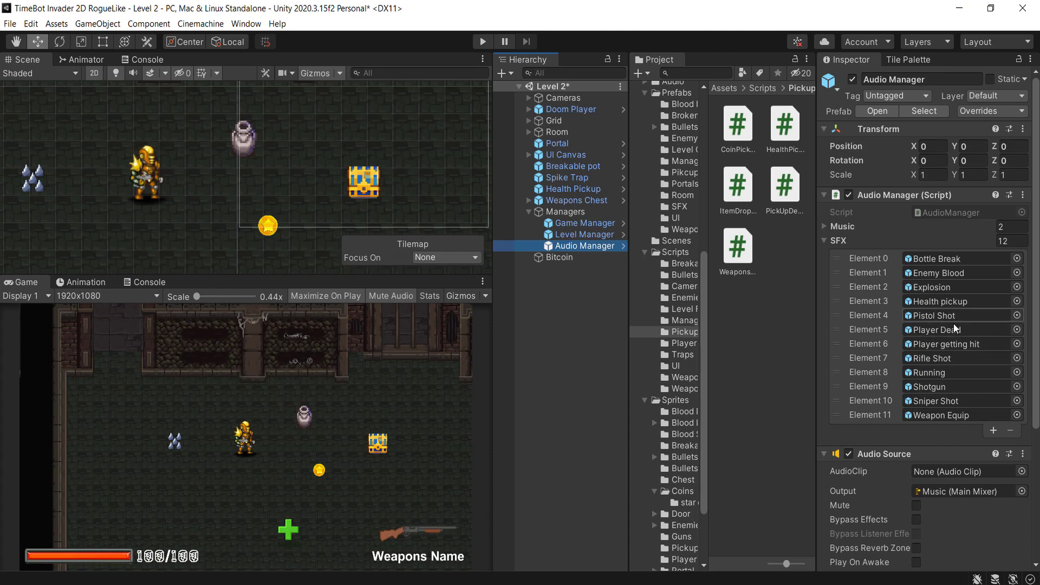
mouse_move(944, 292)
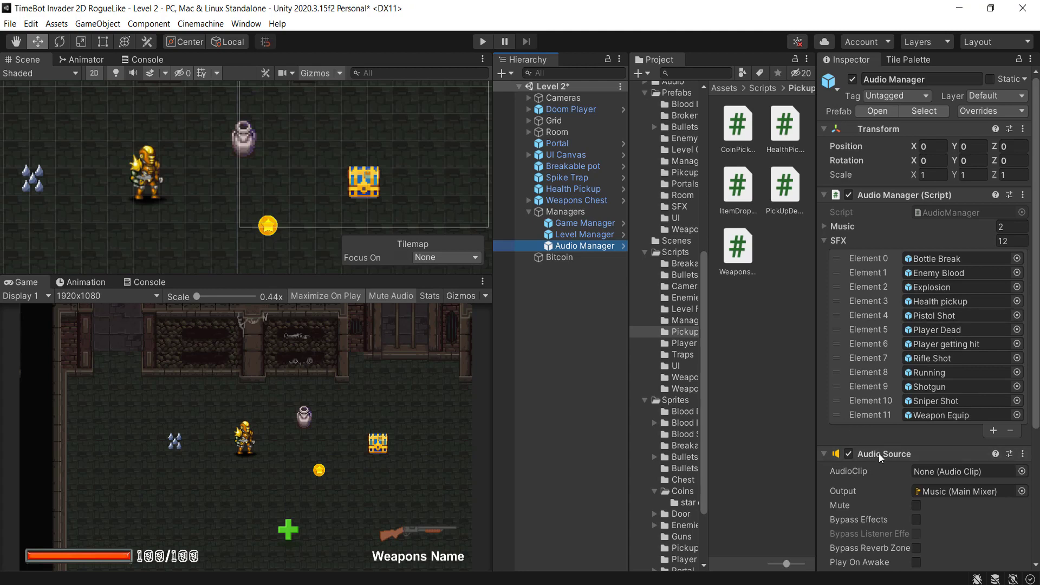
click(824, 454)
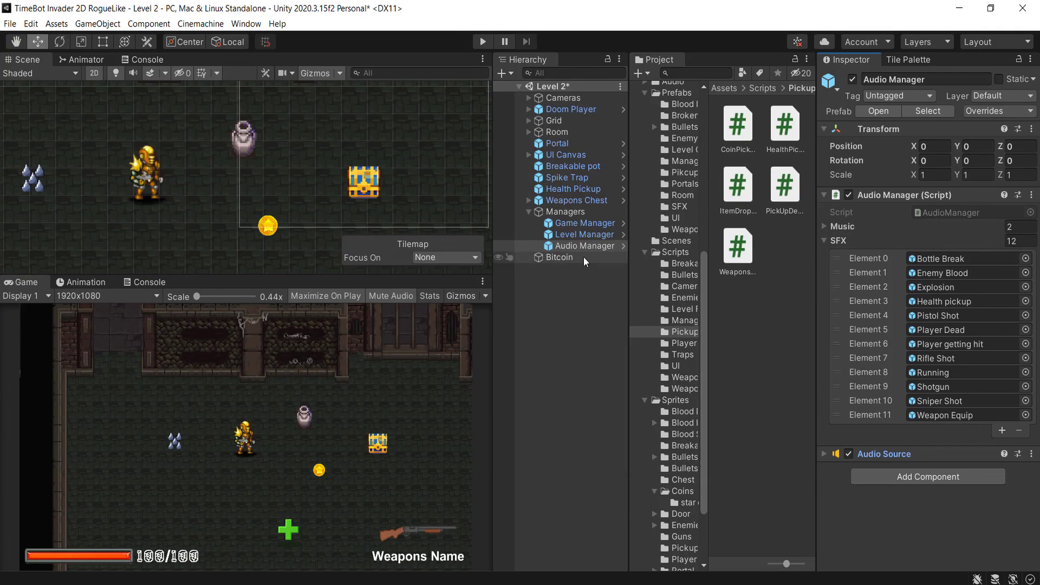
click(558, 258)
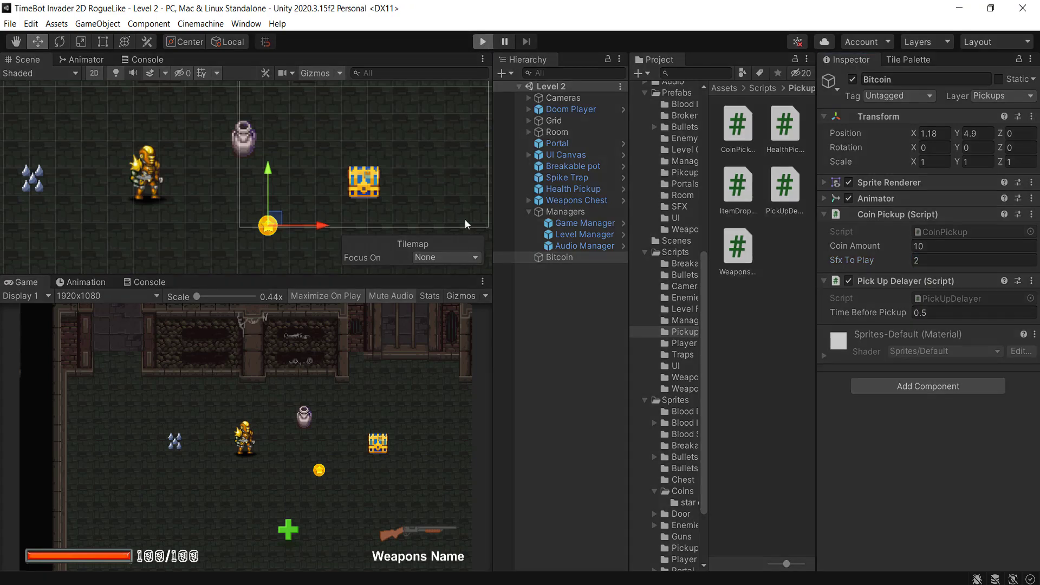
mouse_move(387, 253)
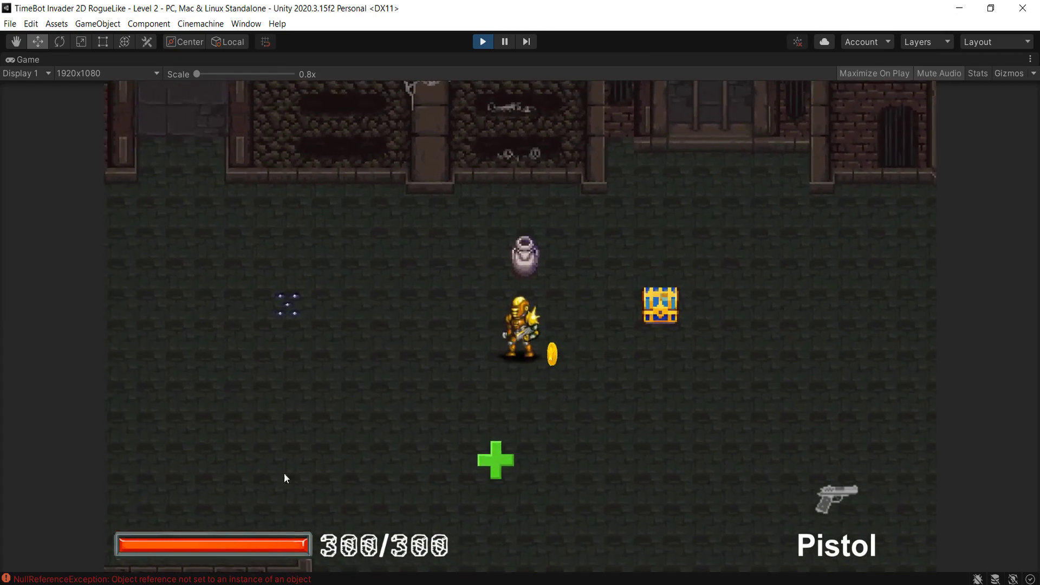
Stop the test run and clear the logged errors from the Console
click(483, 41)
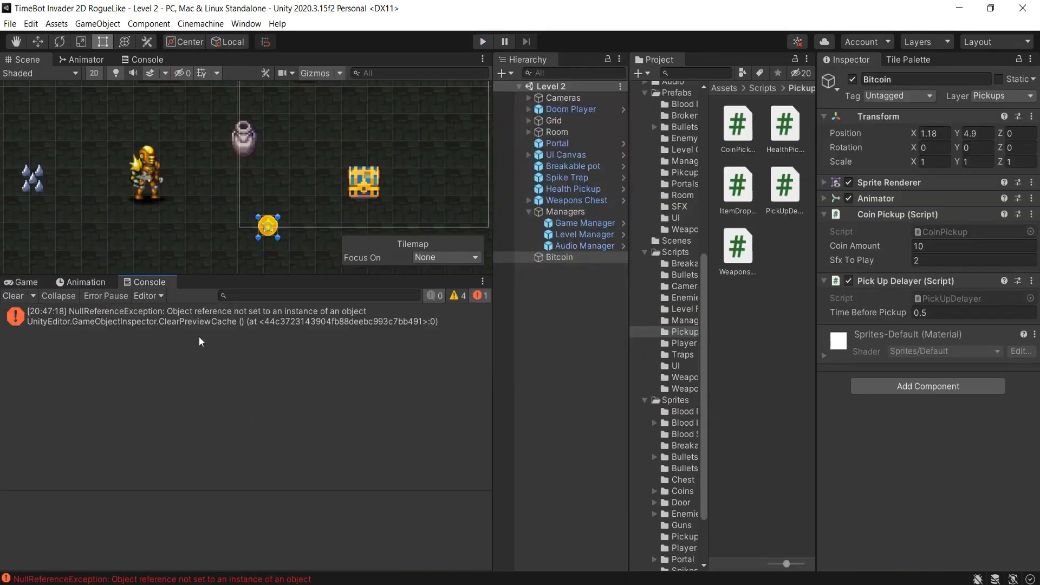
click(12, 296)
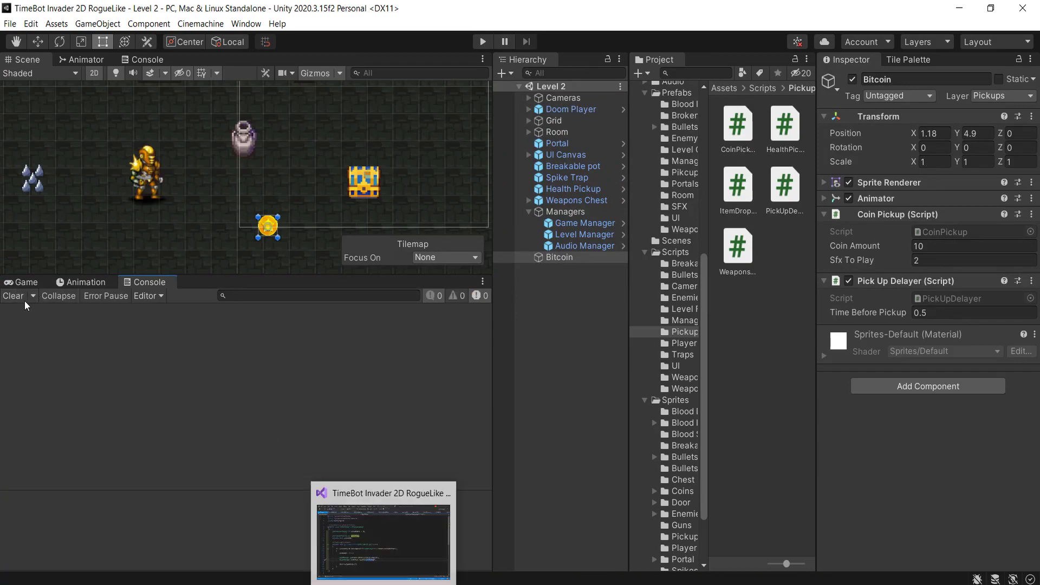
click(382, 534)
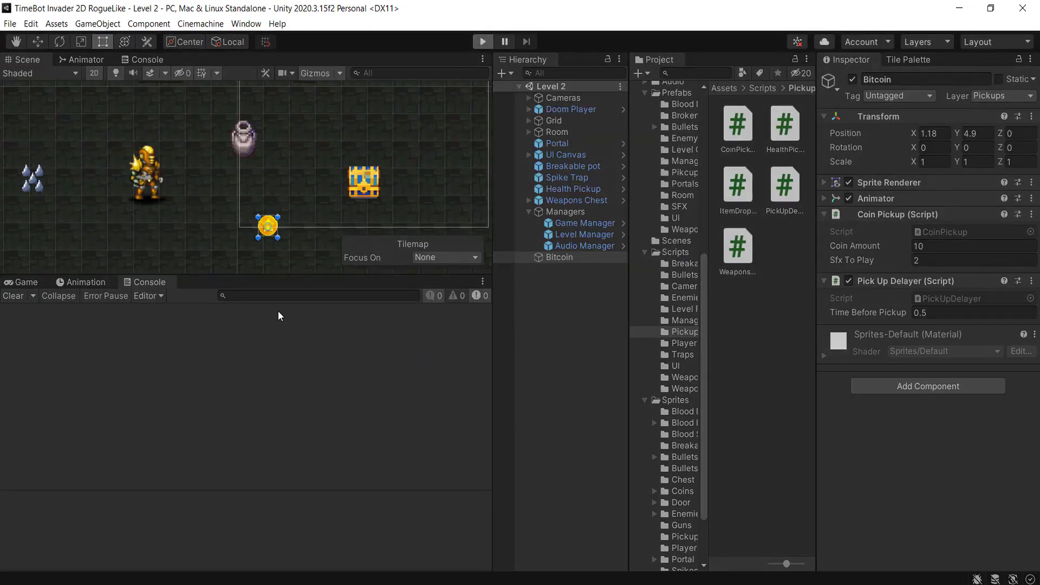
mouse_move(322, 247)
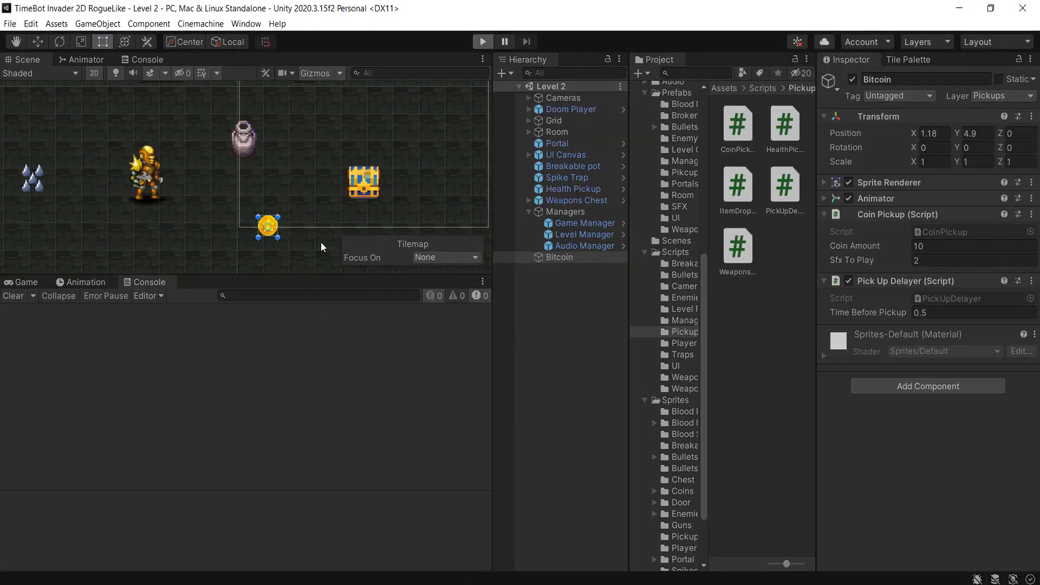
Play-test the level again, stop it after the NullReferenceException, and select the Bitcoin coin
click(483, 42)
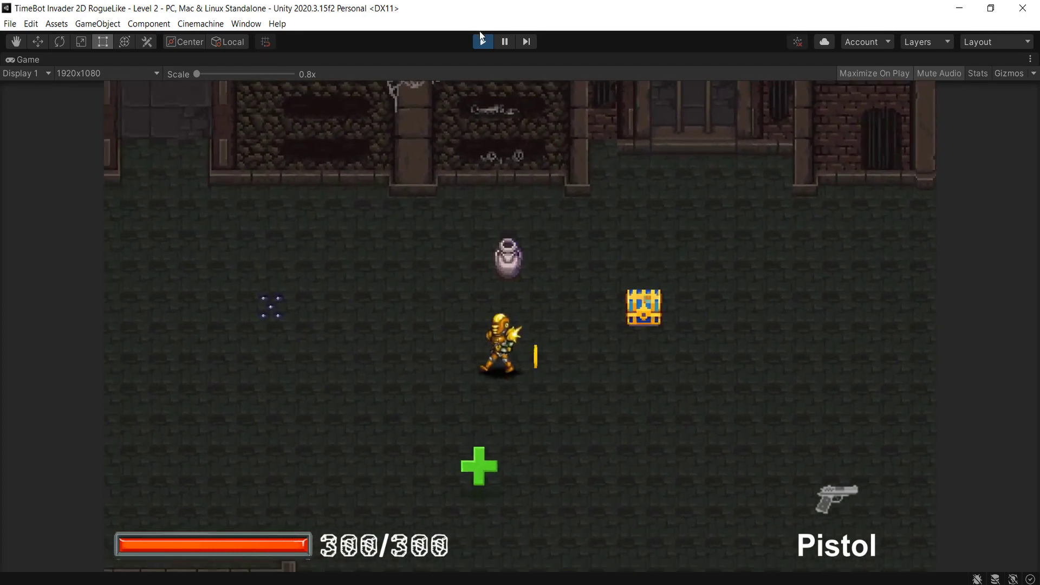
click(482, 41)
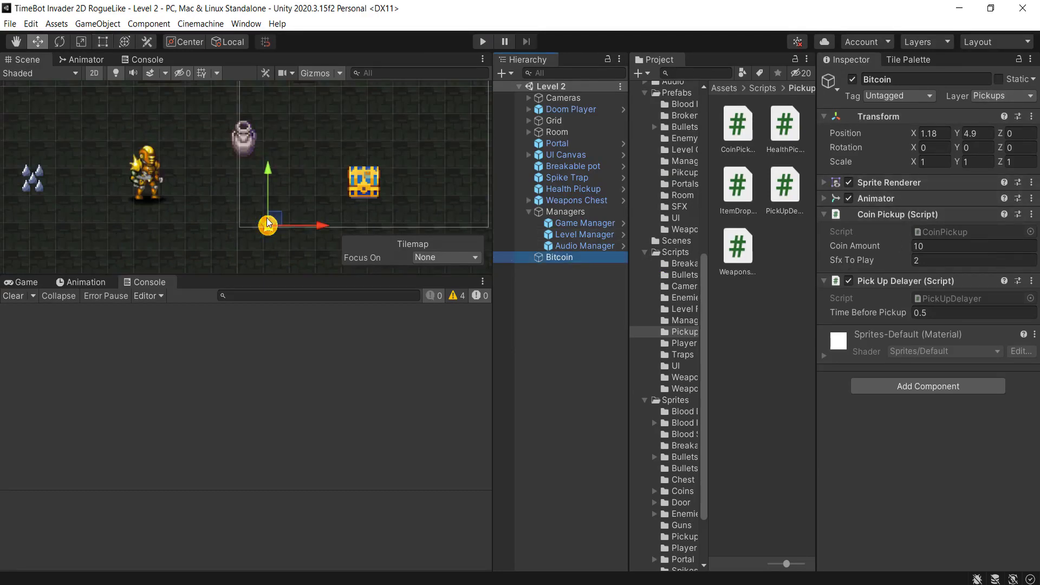
click(482, 42)
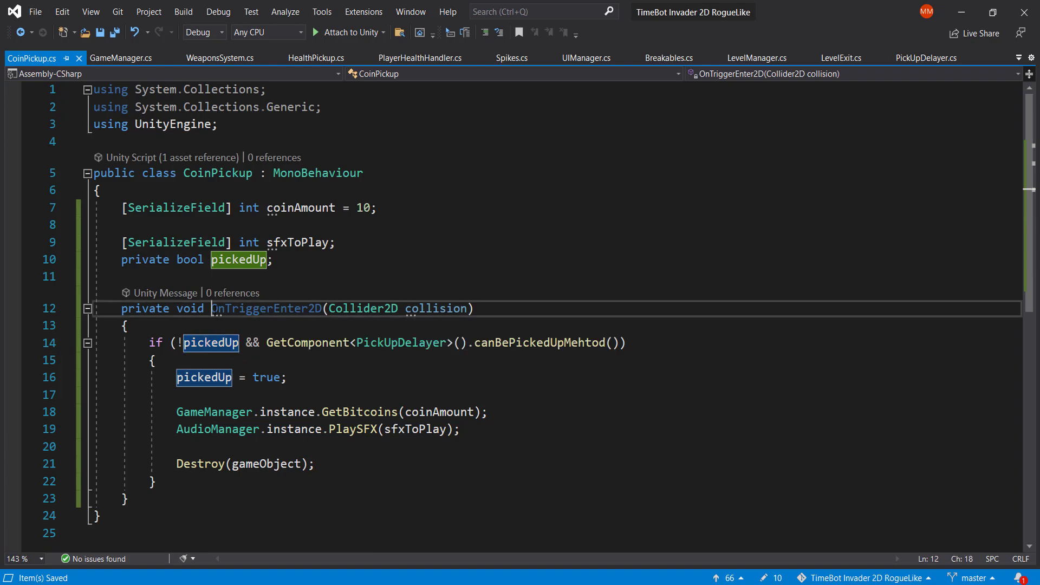
double_click(266, 307)
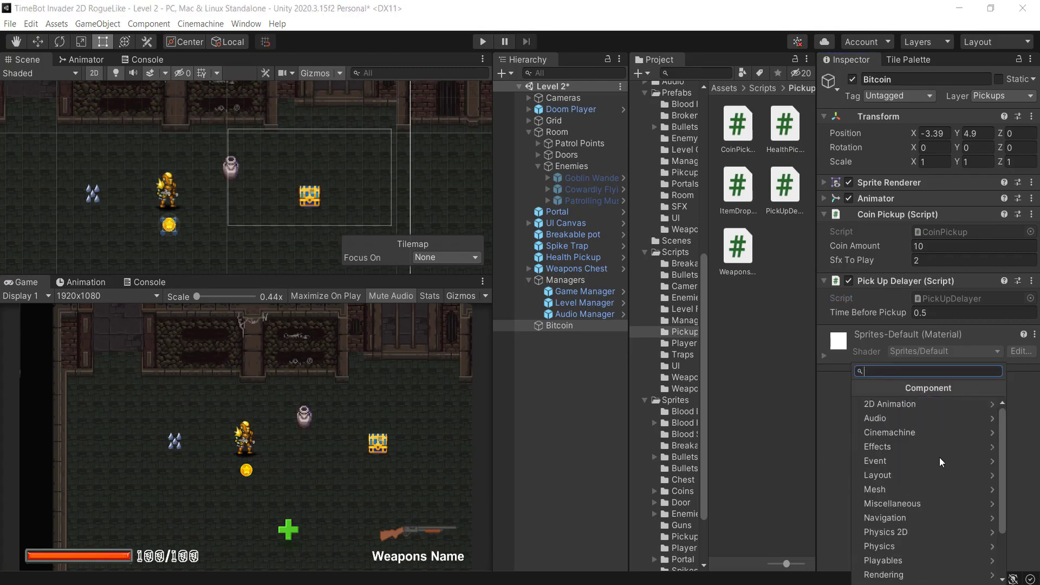
Add a Circle Collider 2D to the Bitcoin coin and mark it Is Trigger
text(cir)
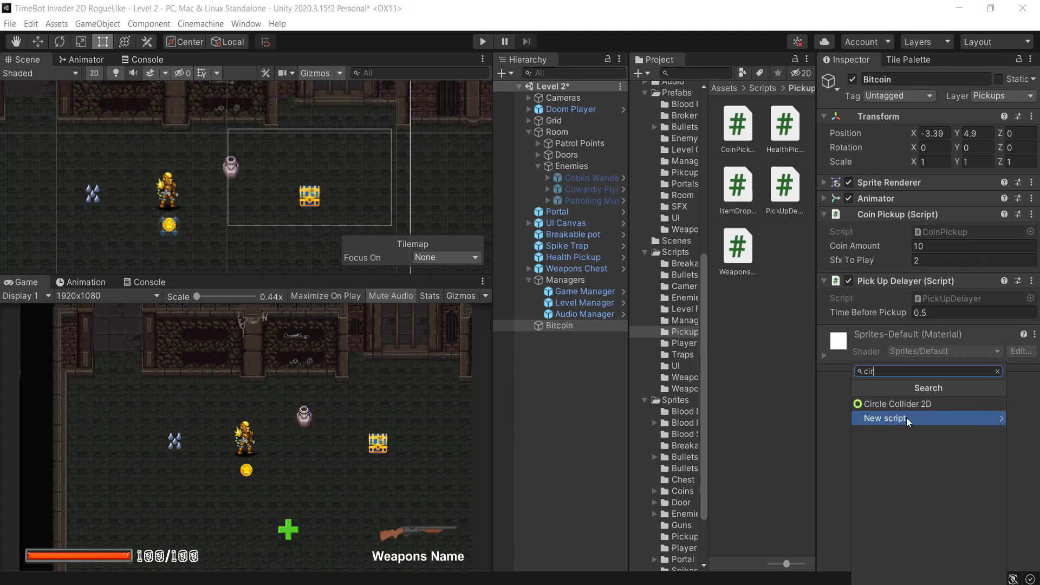
click(900, 403)
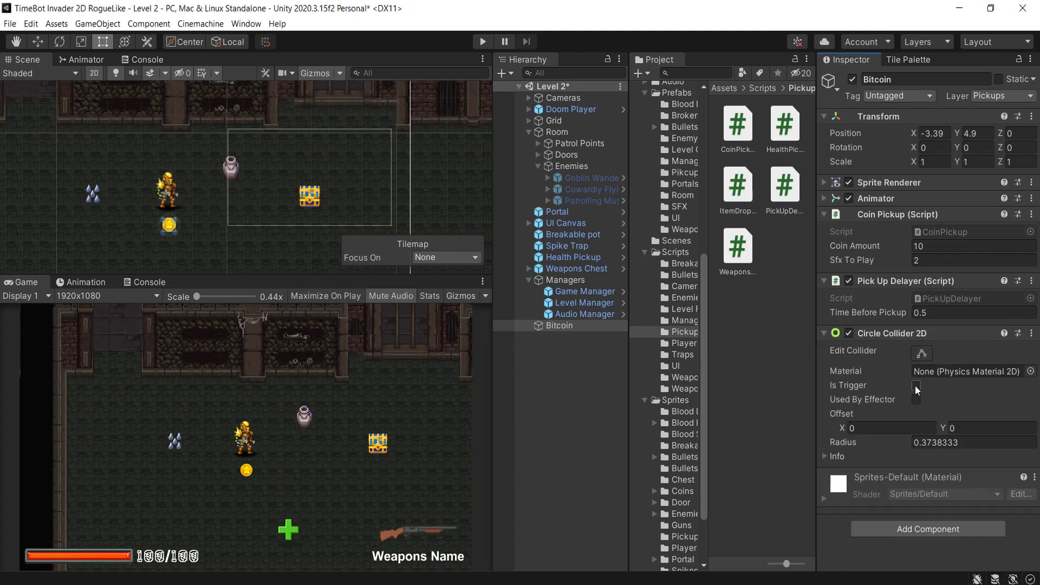
click(916, 386)
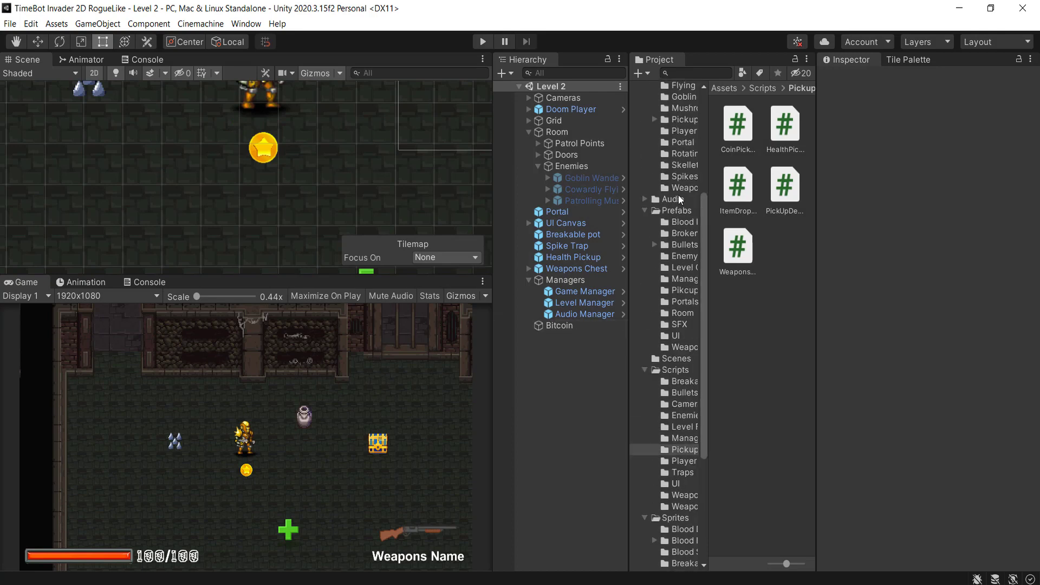
Drag Bitcoin into Assets/Prefabs/Pikcups to create its prefab
click(675, 210)
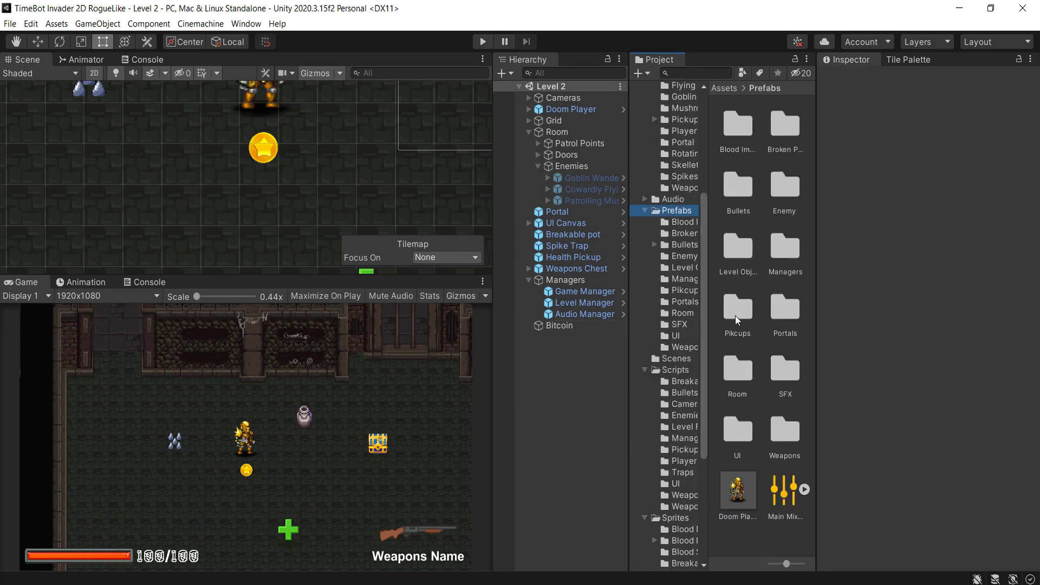
double_click(736, 310)
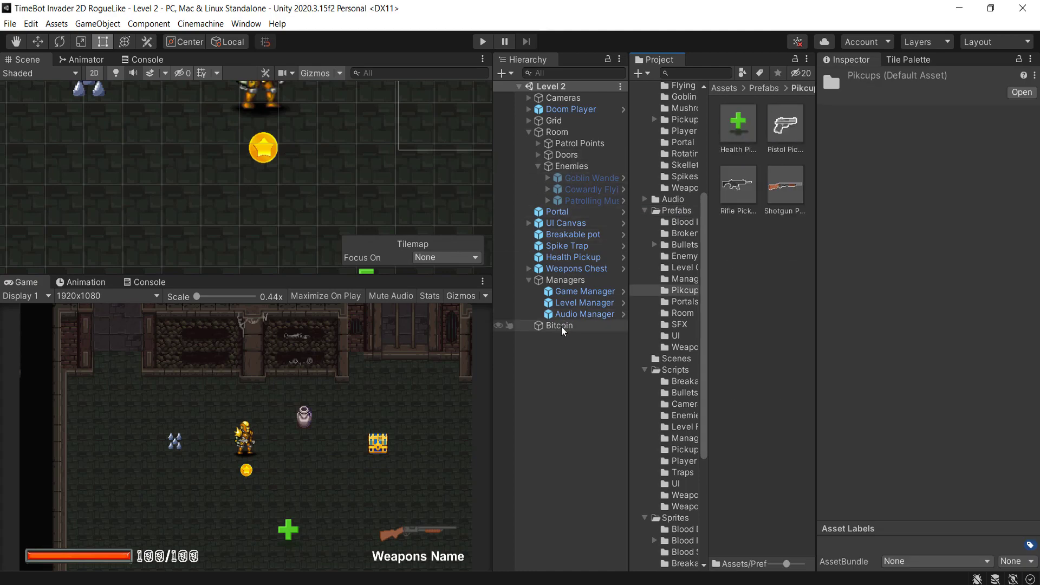
click(559, 326)
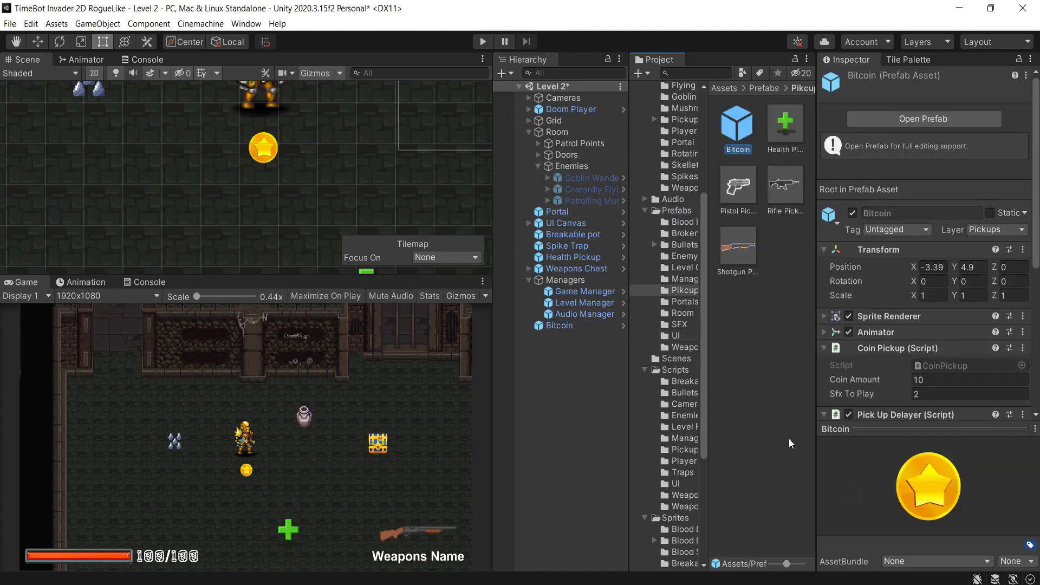
Stage all the changed project files in SourceTree
click(736, 125)
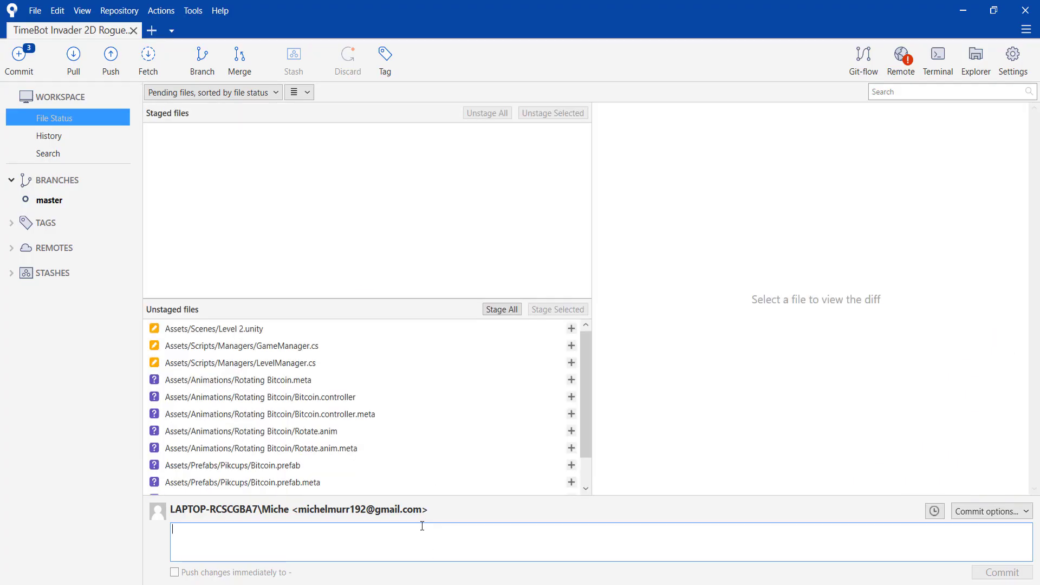
click(502, 309)
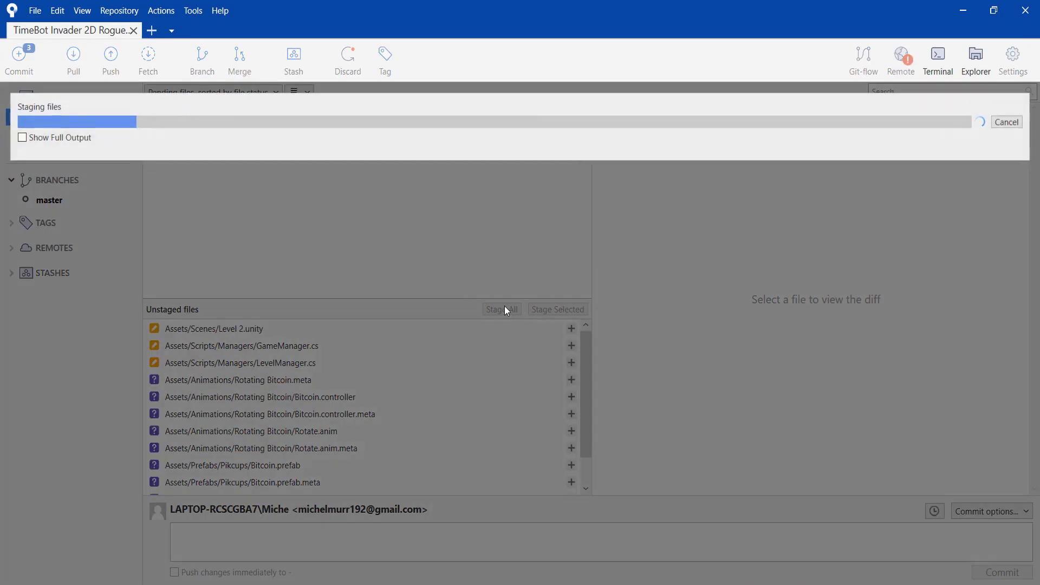